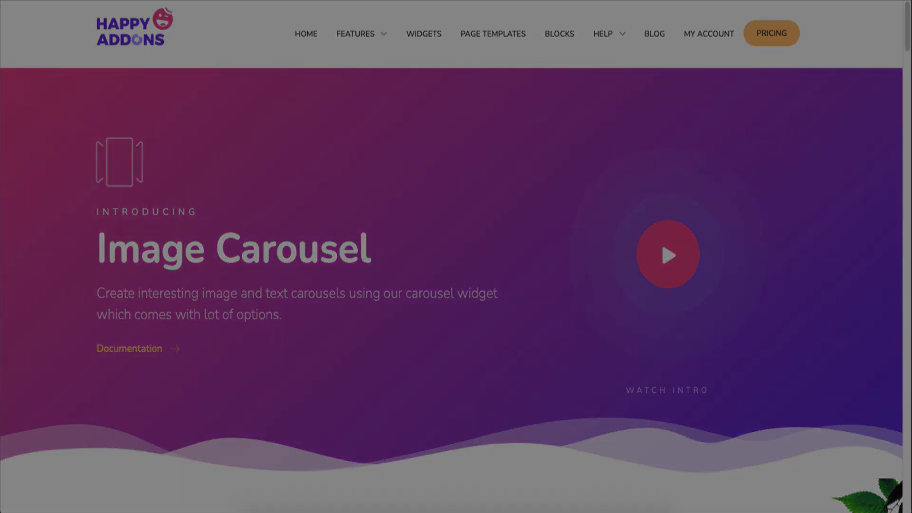
Add the Happy Addons Carousel widget into the section under the Design 1 heading
scroll(down, 3)
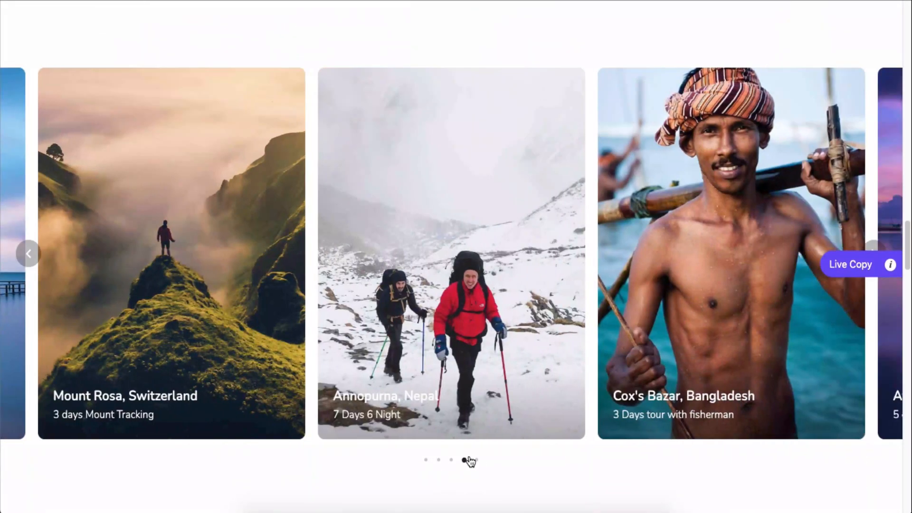
scroll(down, 3)
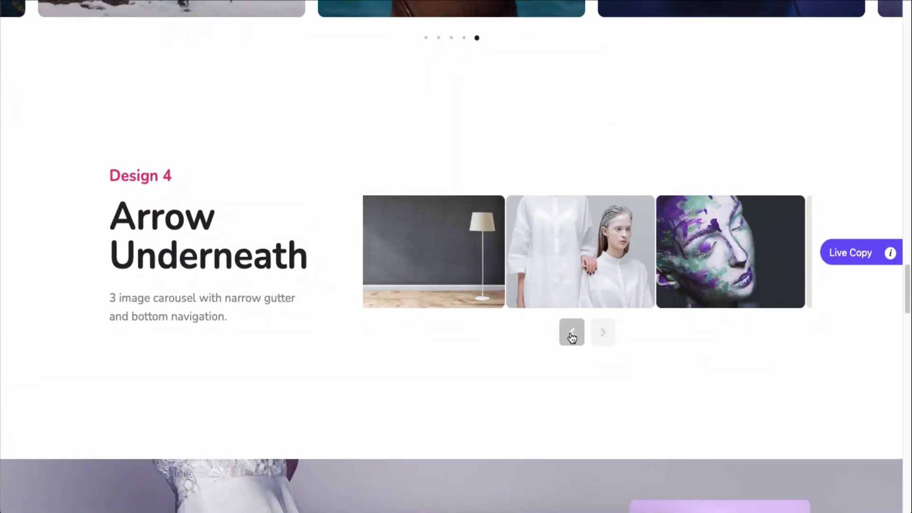
scroll(down, 3)
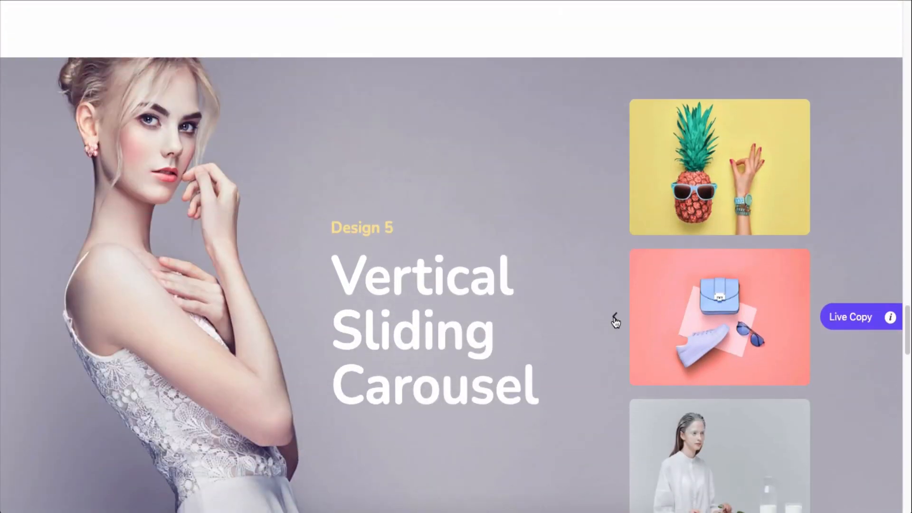
scroll(down, 3)
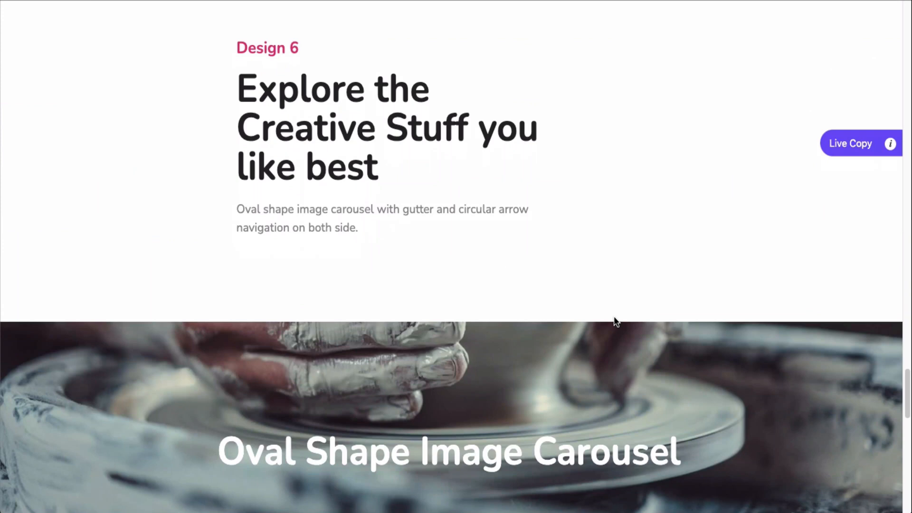
scroll(down, 3)
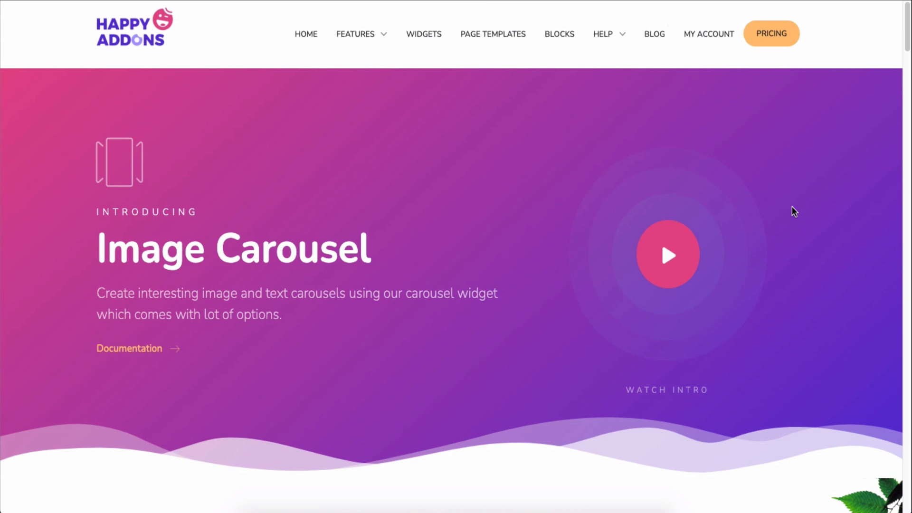
mouse_move(547, 213)
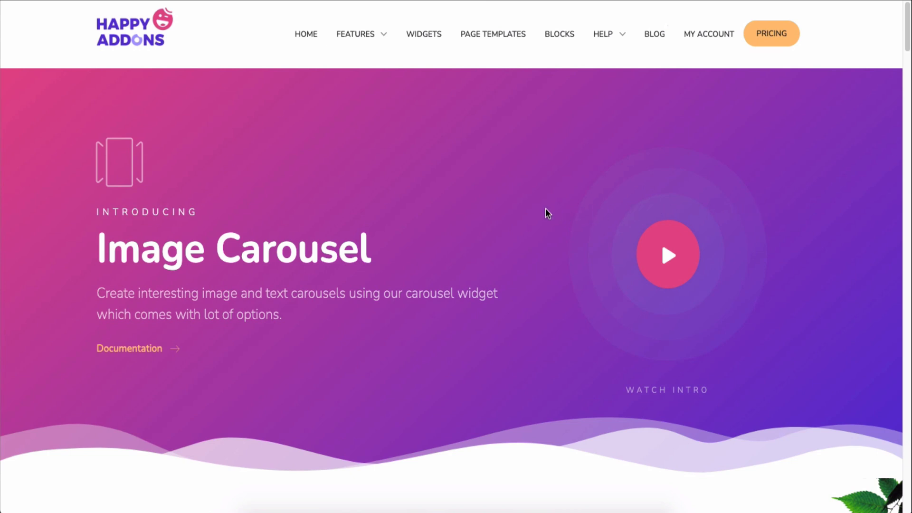
mouse_move(454, 217)
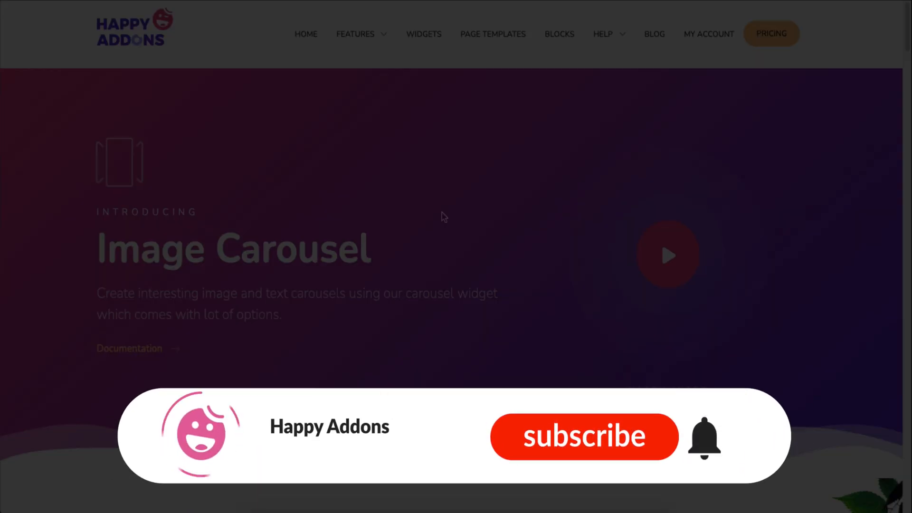
click(583, 436)
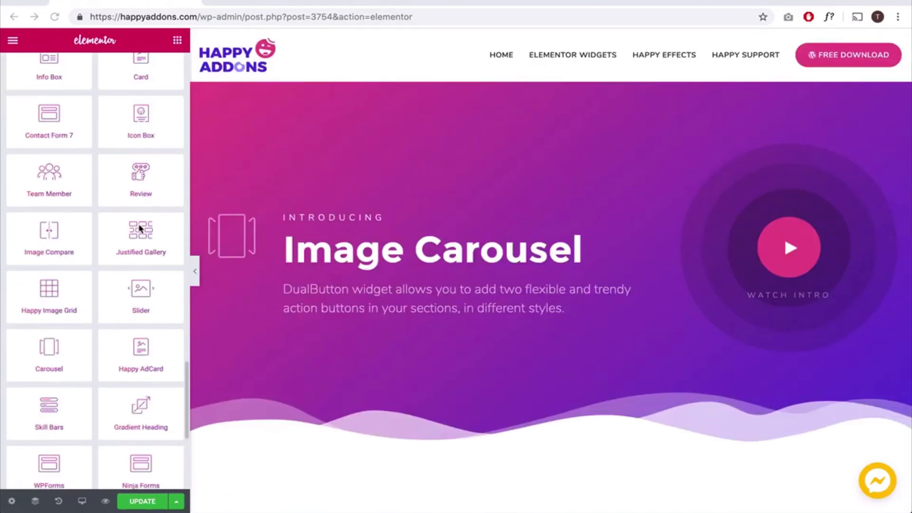
scroll(down, 3)
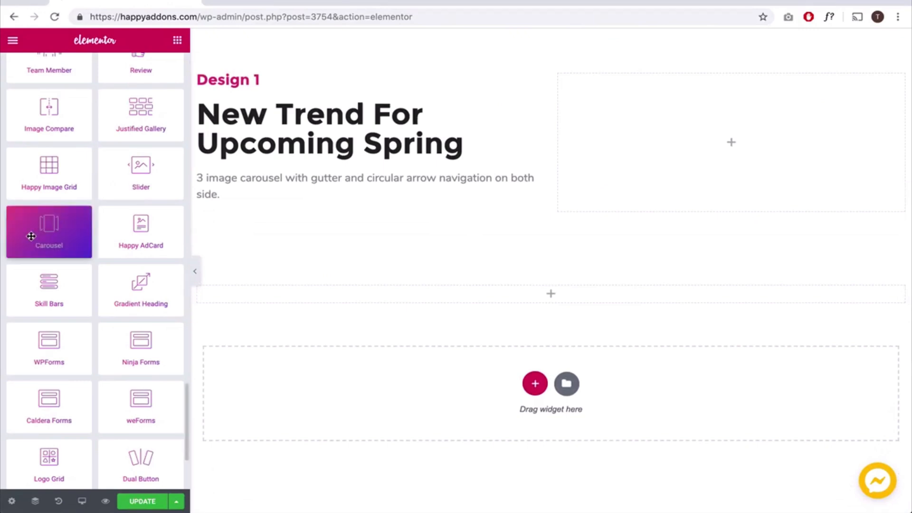
click(48, 232)
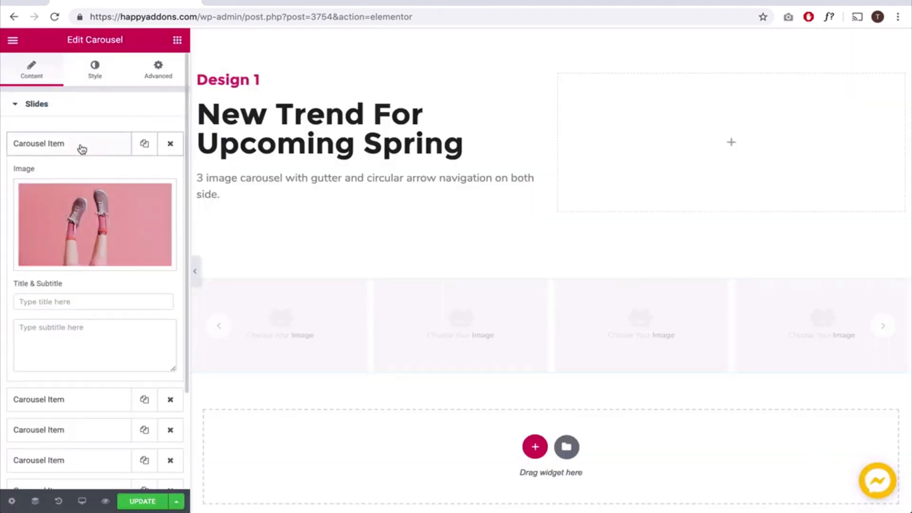
Fill the carousel slides with photos chosen from the Media Library
click(94, 225)
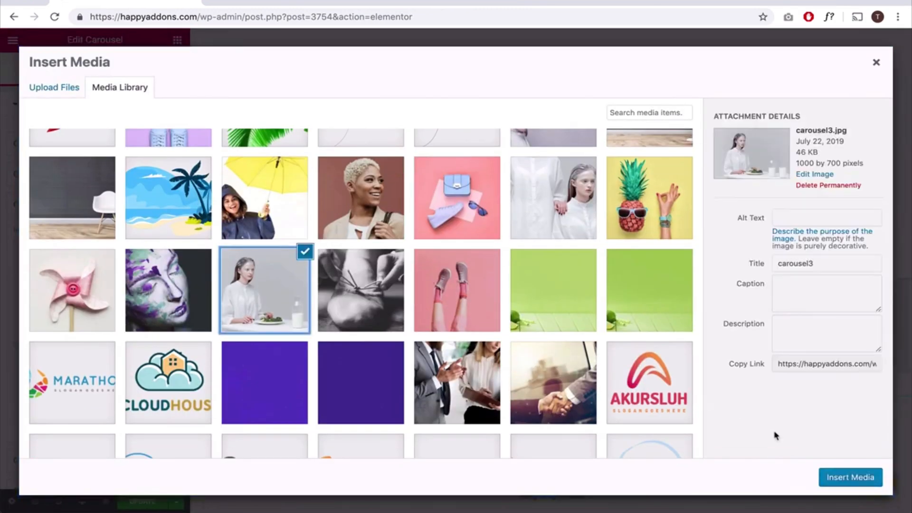
click(850, 477)
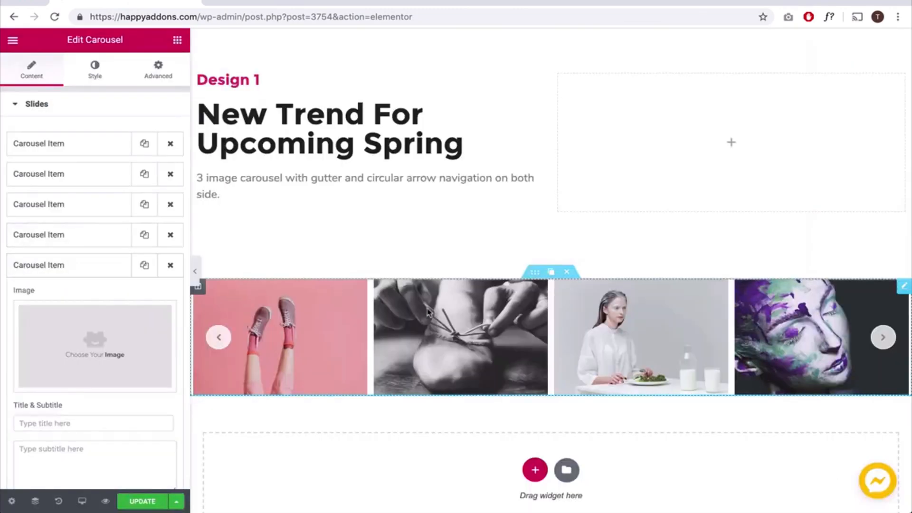
click(94, 346)
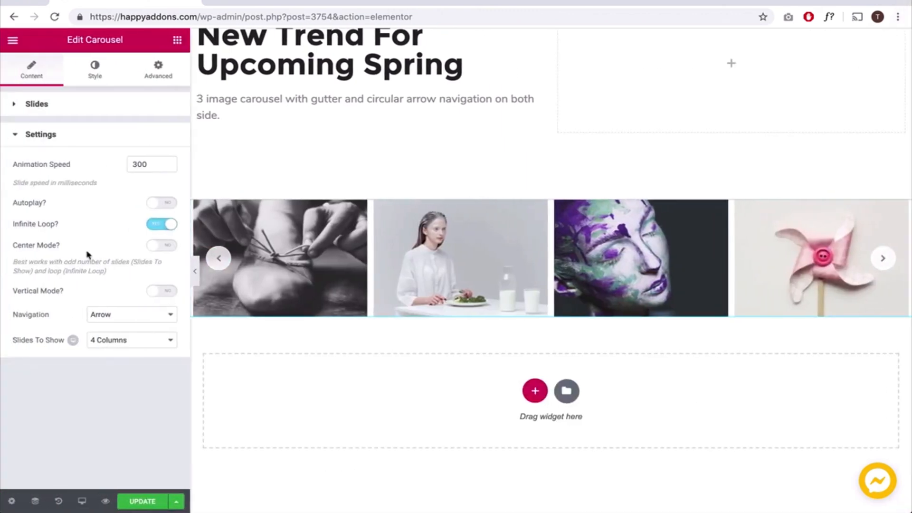
Enable Autoplay on the carousel and keep Infinite Loop on after testing it off
click(162, 202)
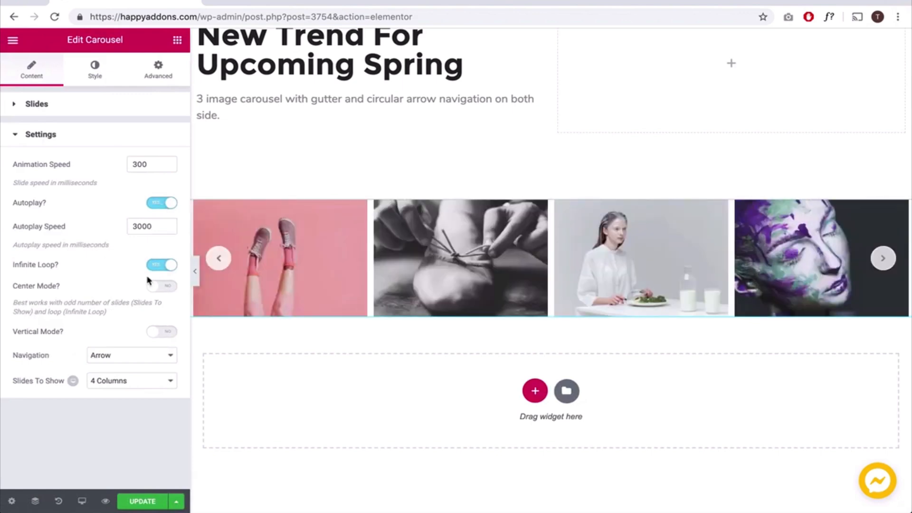
click(162, 265)
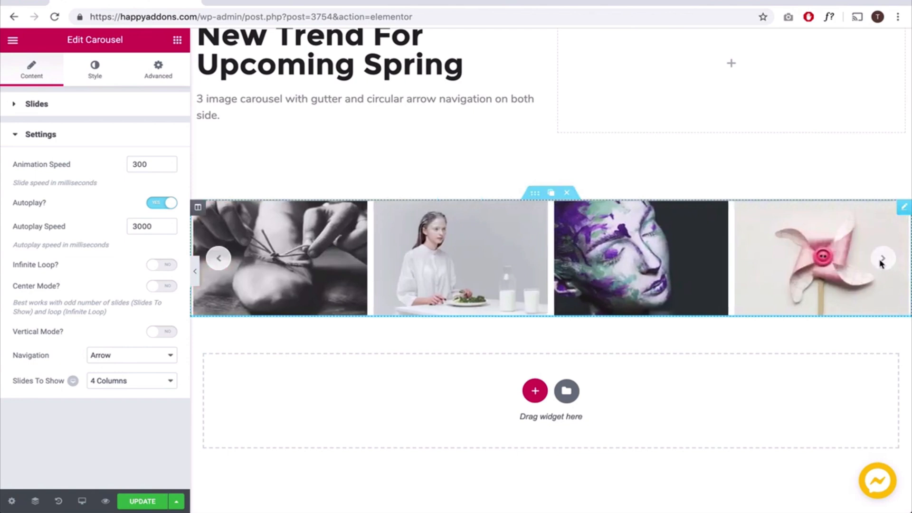
click(162, 265)
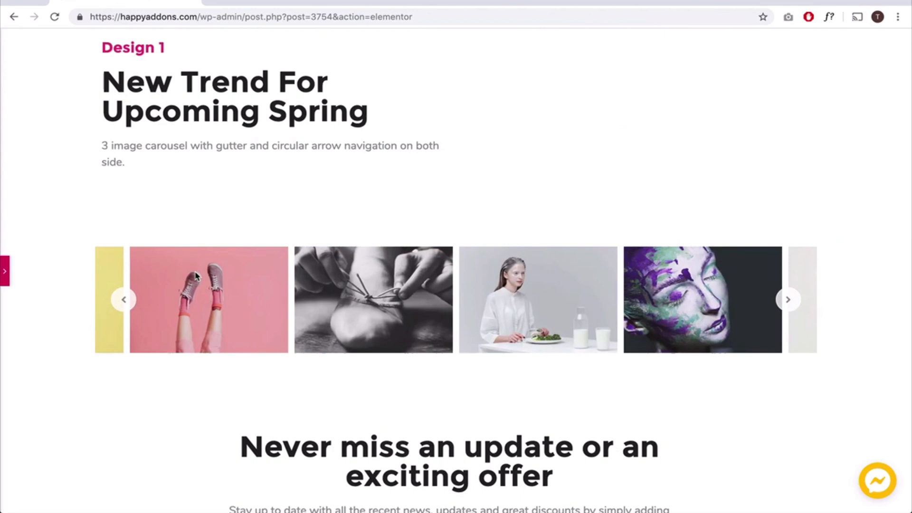
Return from preview and set Navigation to Arrow after trying Arrow & Dots, with 3 columns shown
click(208, 300)
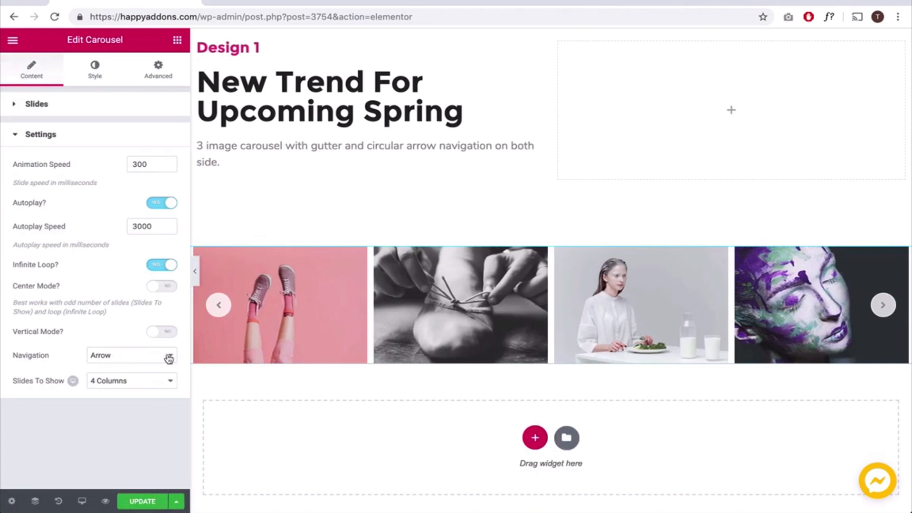
click(131, 354)
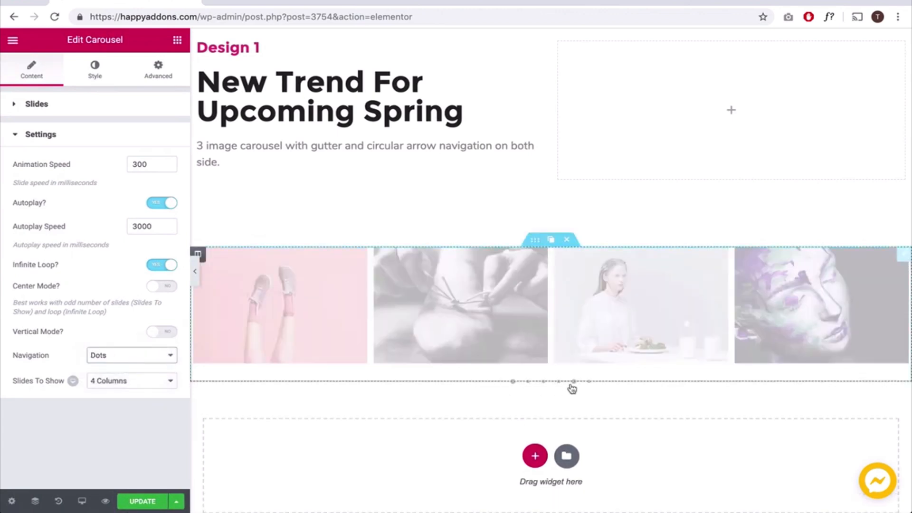
click(131, 354)
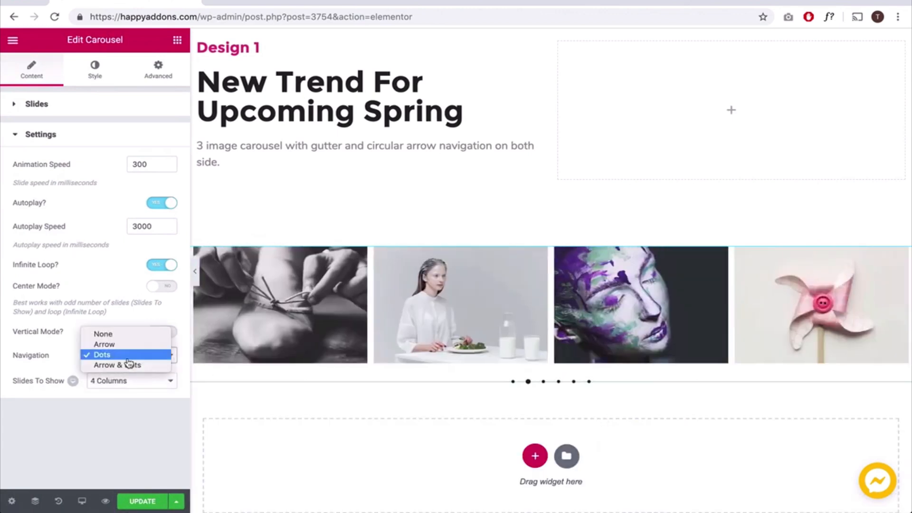
click(115, 365)
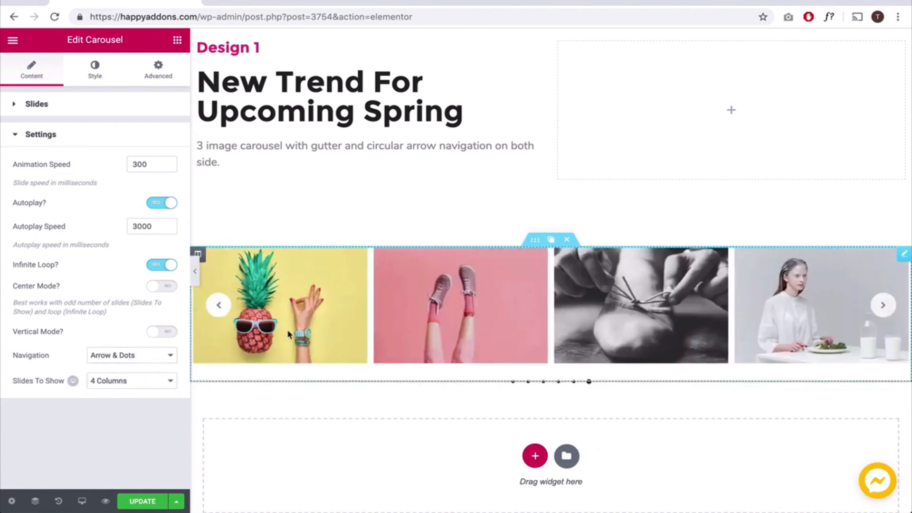
click(131, 354)
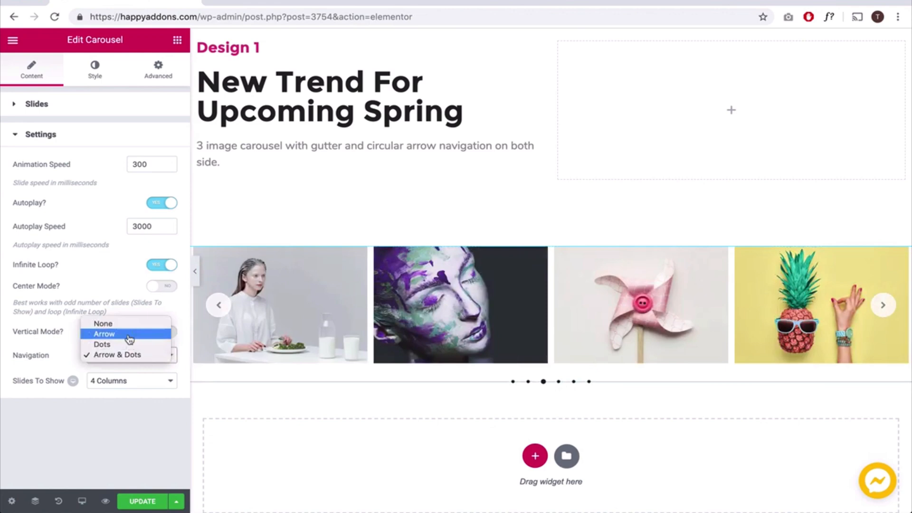
click(103, 334)
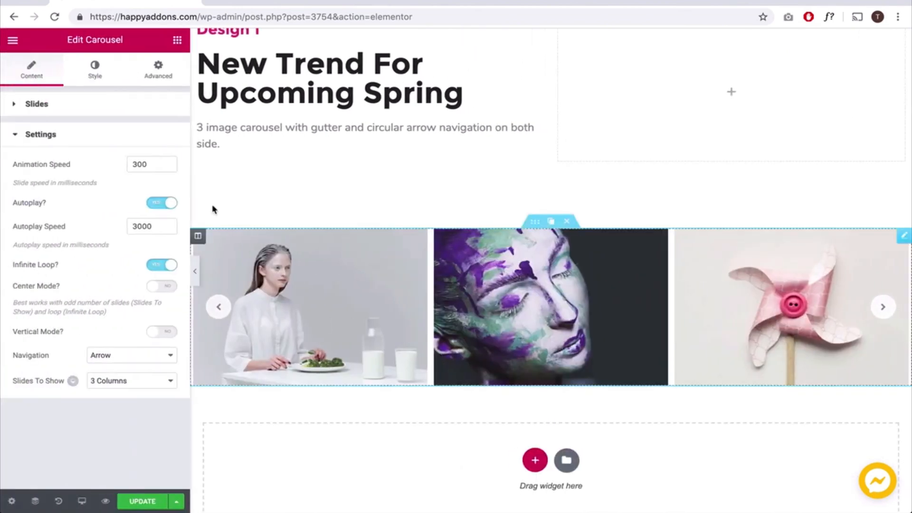
click(94, 70)
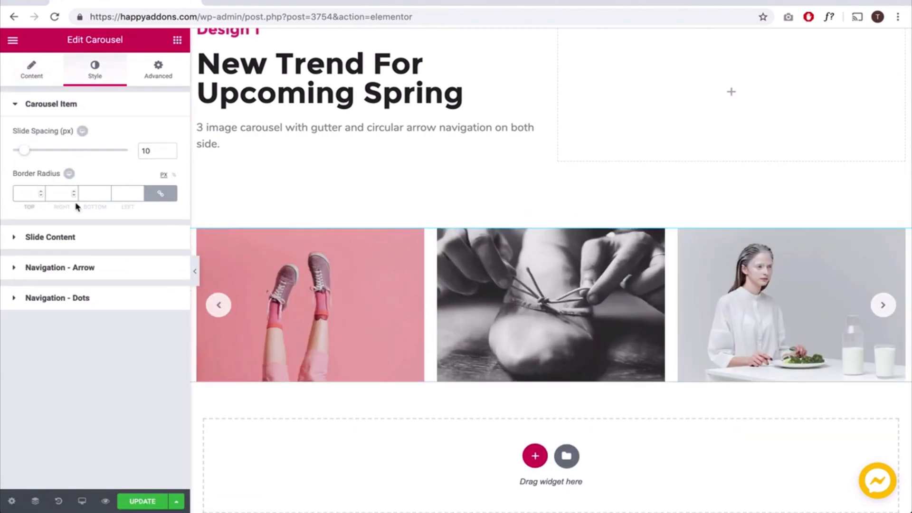
Title the first slide Shoe with subtitle Latest Trend and move on to the next slide
click(195, 271)
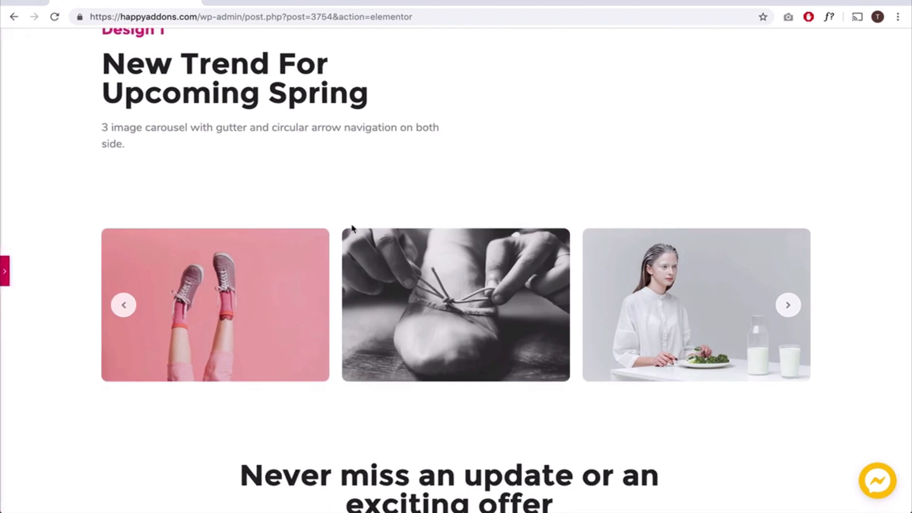
click(455, 304)
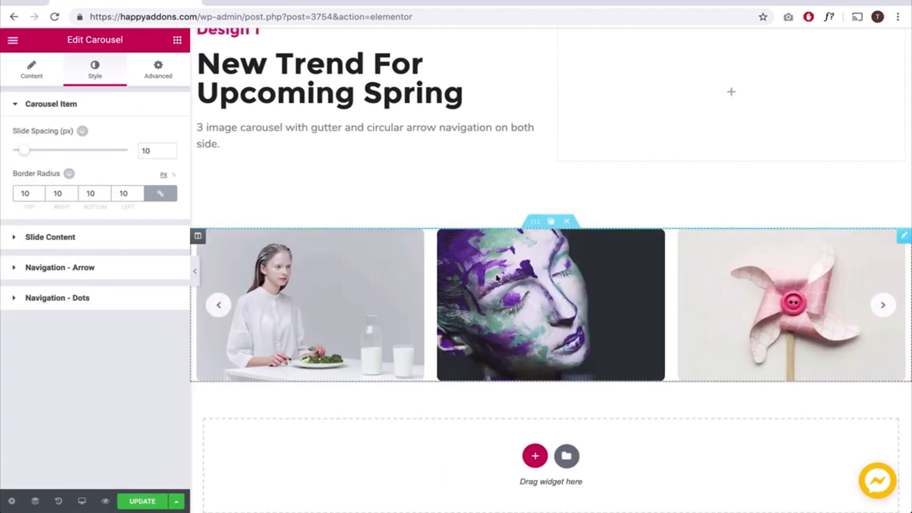
click(31, 68)
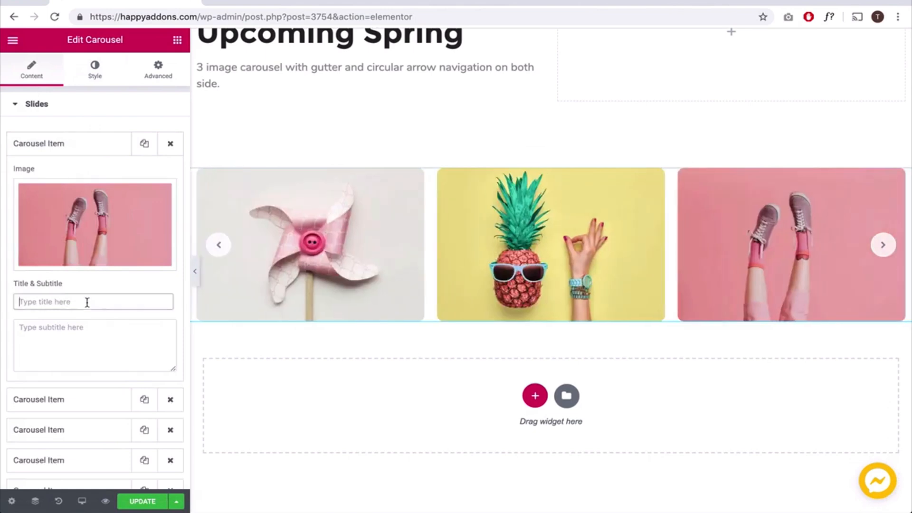
text(Shoe)
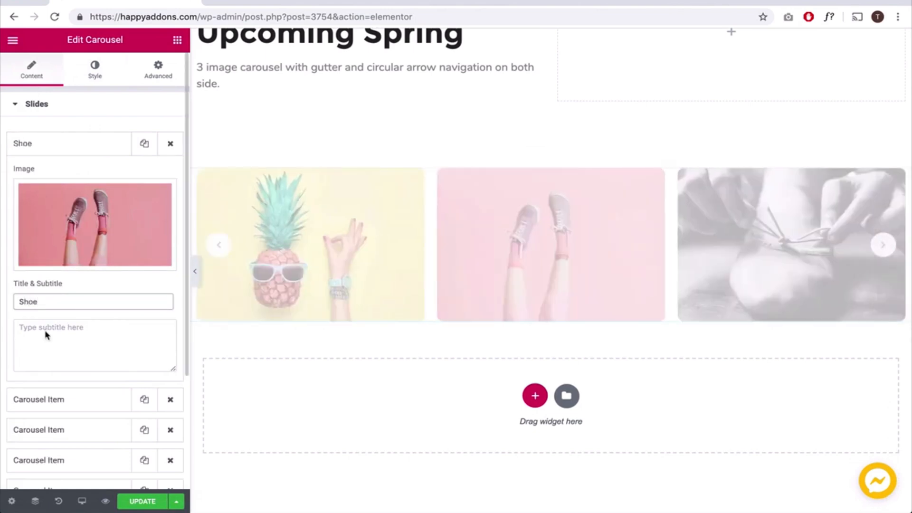
text(Latest Trend)
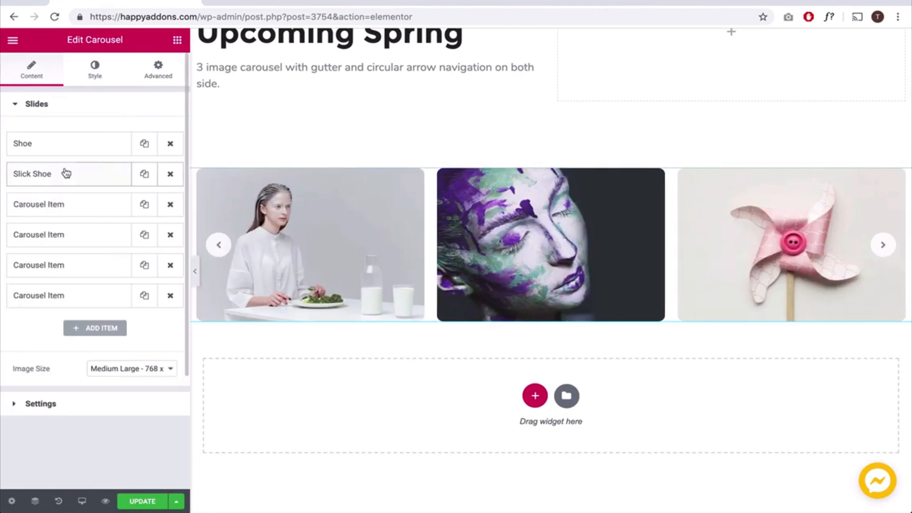
click(38, 204)
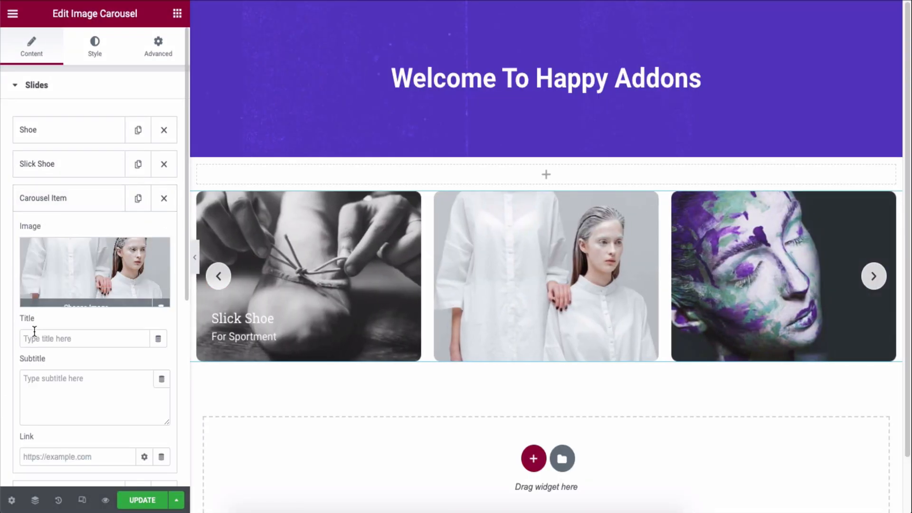
Title slides 3–5 Out the of box, The Artistic View and Flowers with their subtitles
text(Ou)
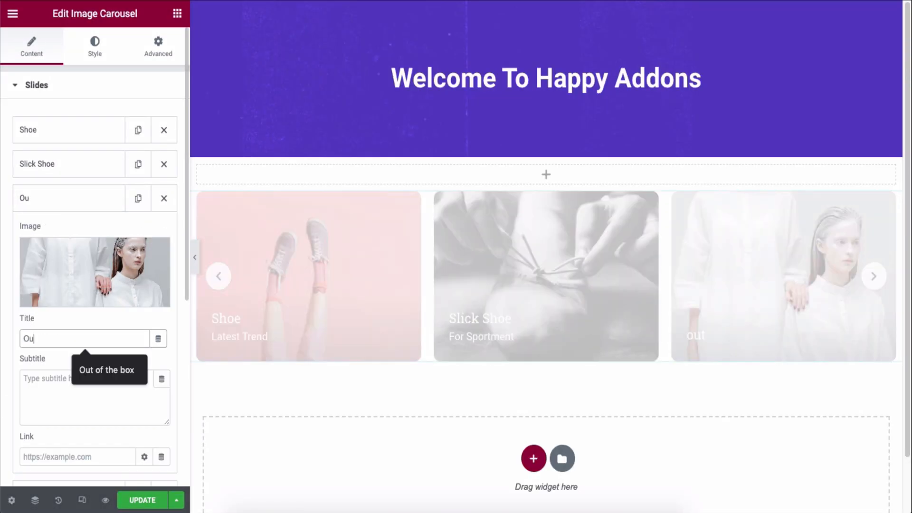
text(Creative over)
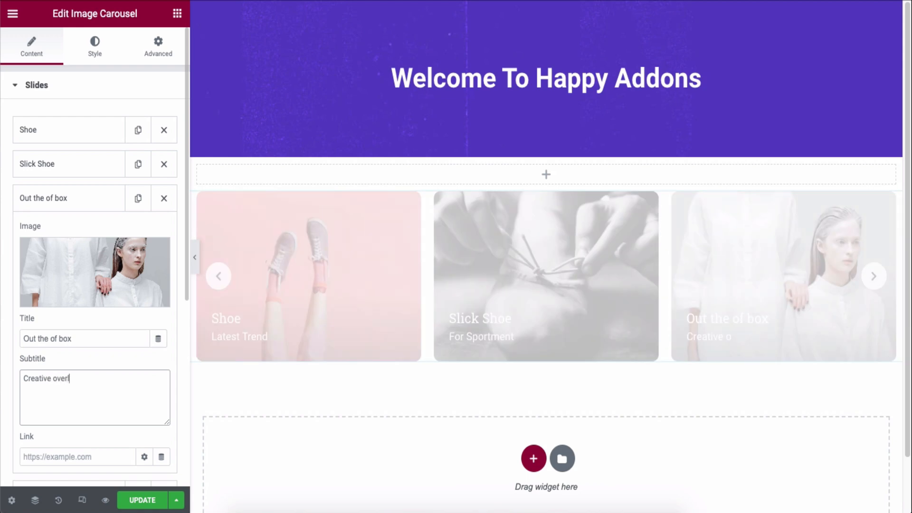
click(52, 198)
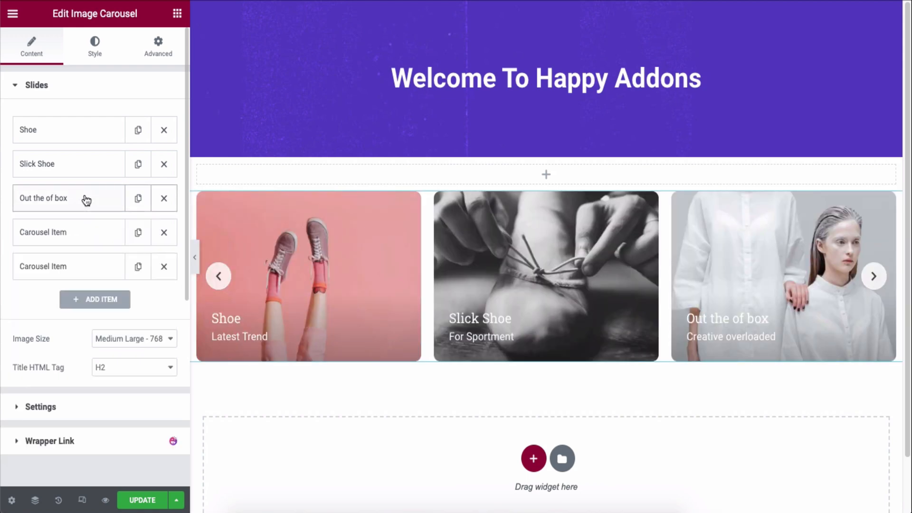
click(43, 232)
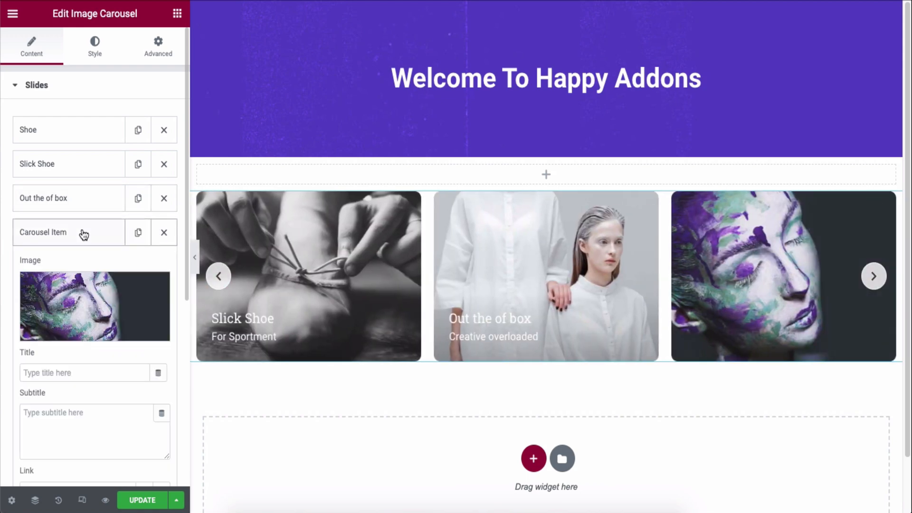
click(873, 276)
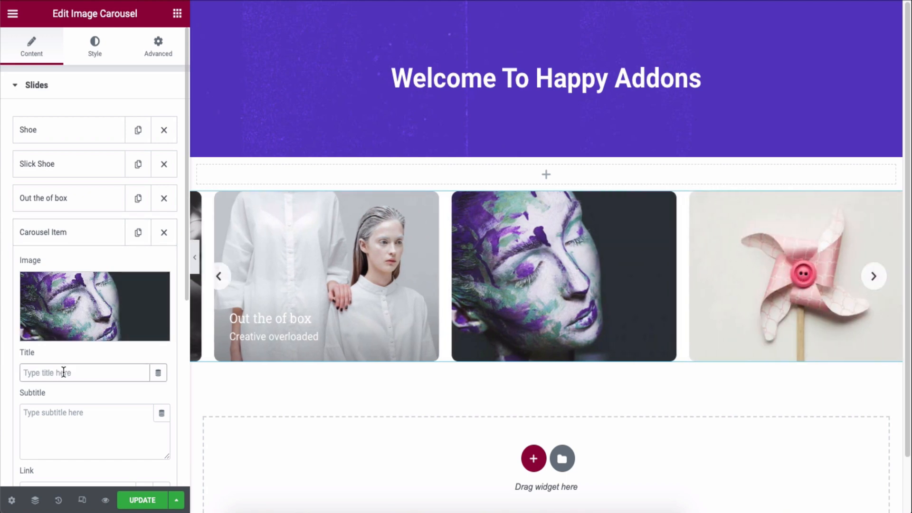
text(The Artistic)
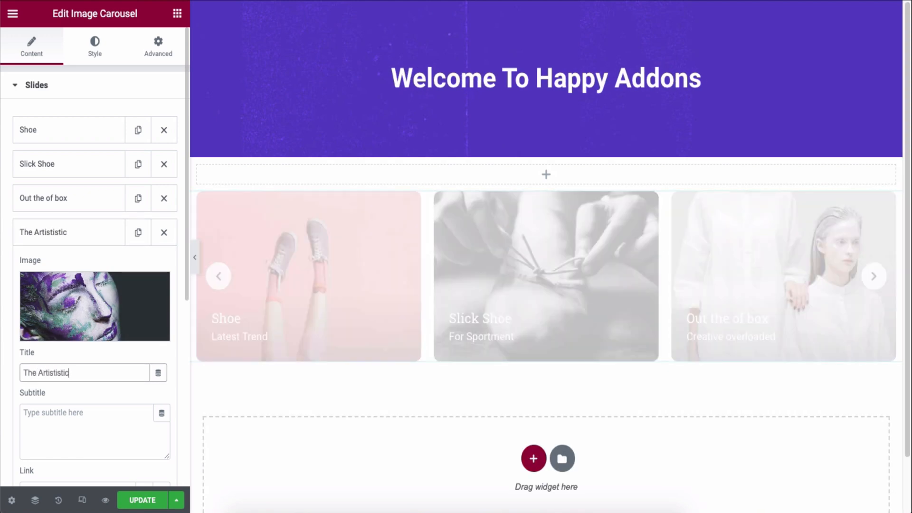
text(Co)
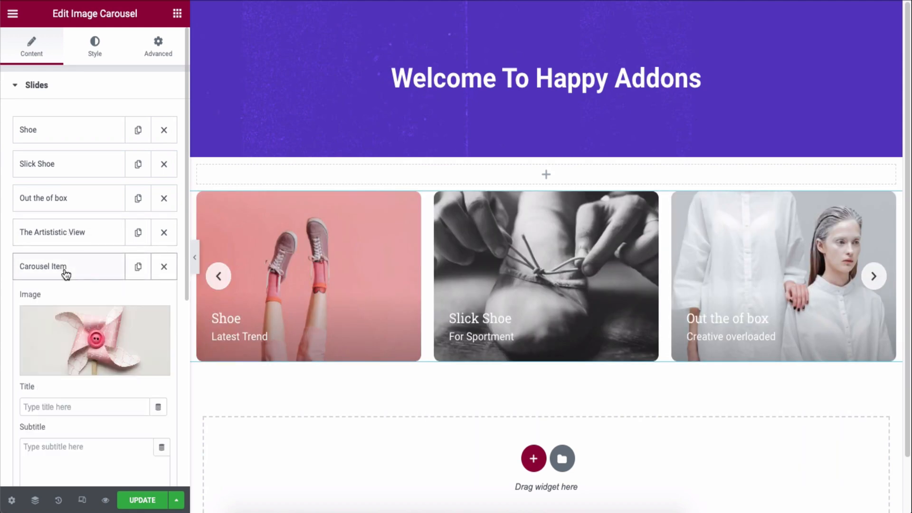
text(Flower)
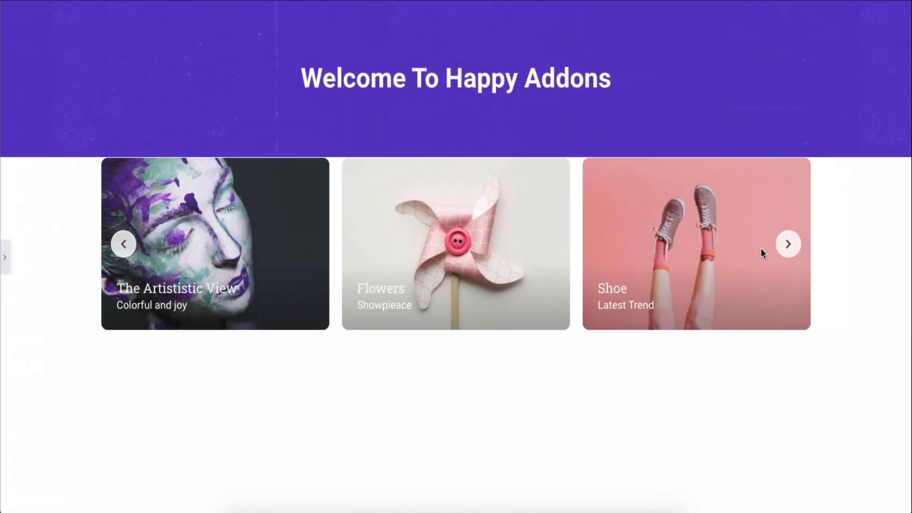
Preview the titled carousel, return to the editor and collapse the slides list
click(787, 244)
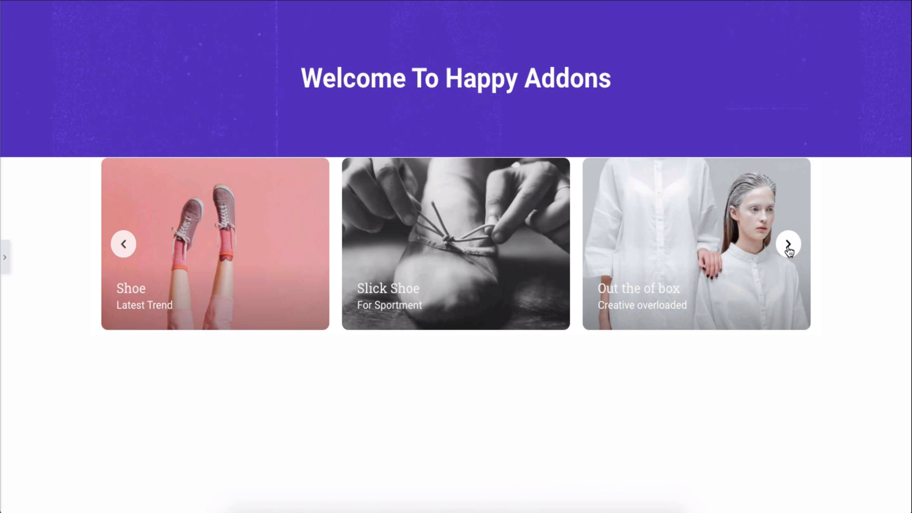
click(789, 244)
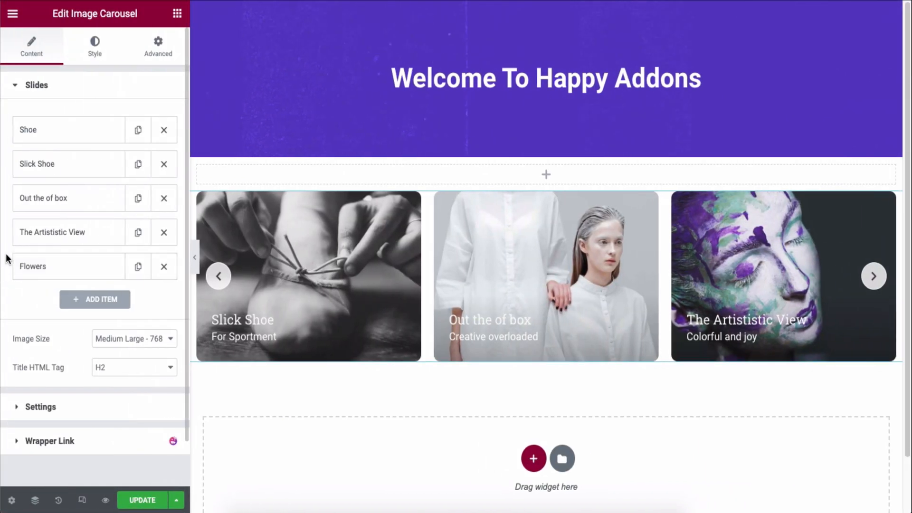
click(37, 84)
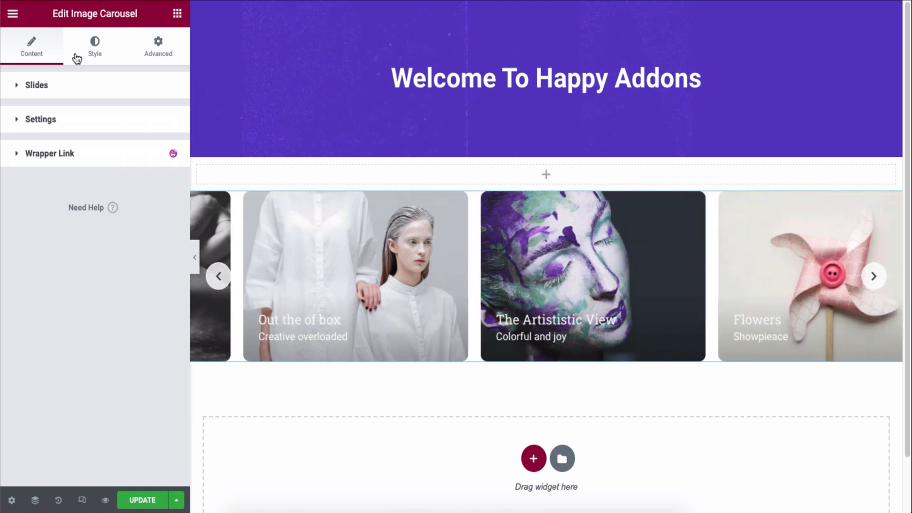
click(94, 46)
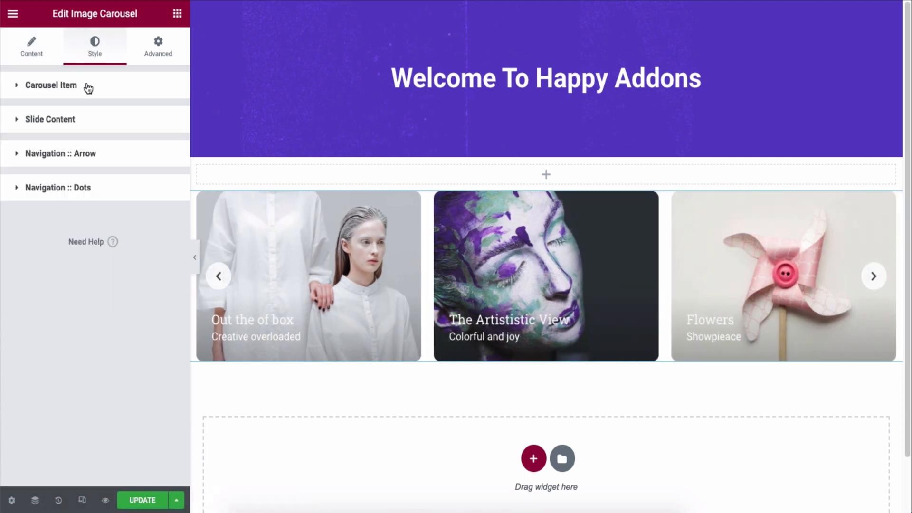
Set the slide title typography to the Nunito font family
click(50, 120)
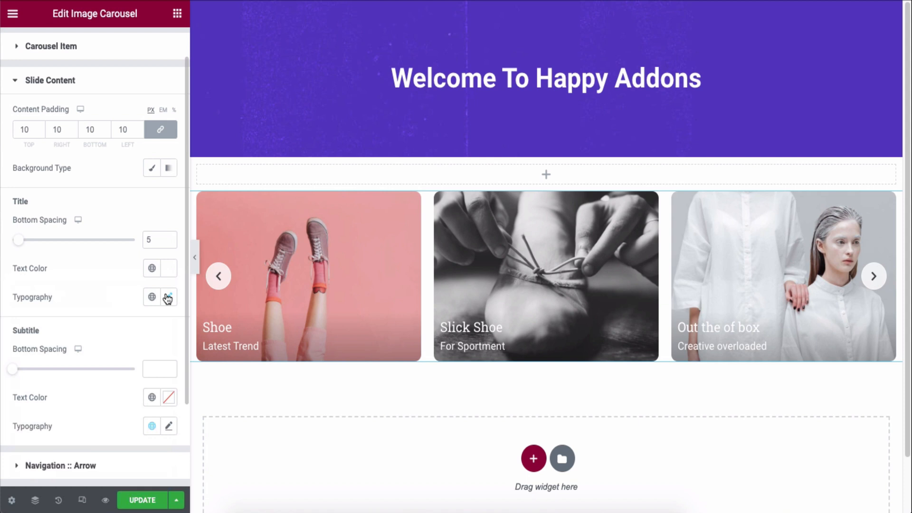
click(169, 297)
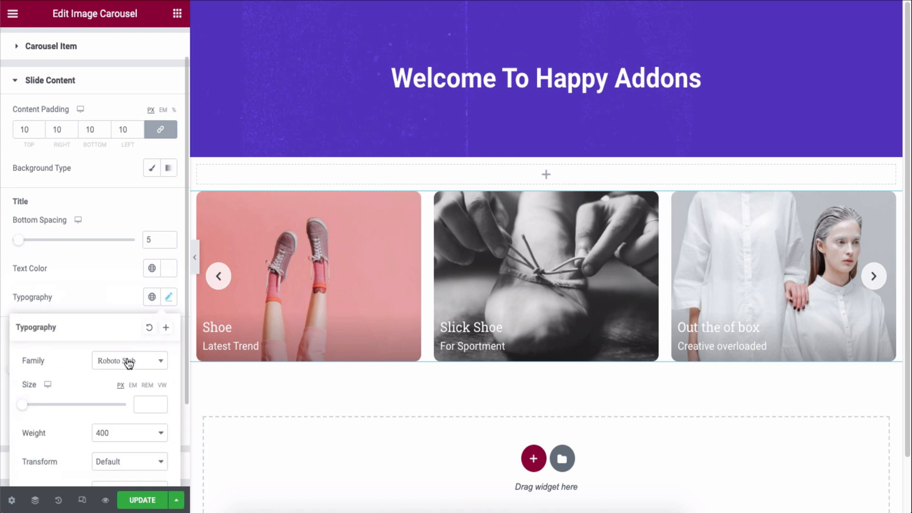
click(129, 360)
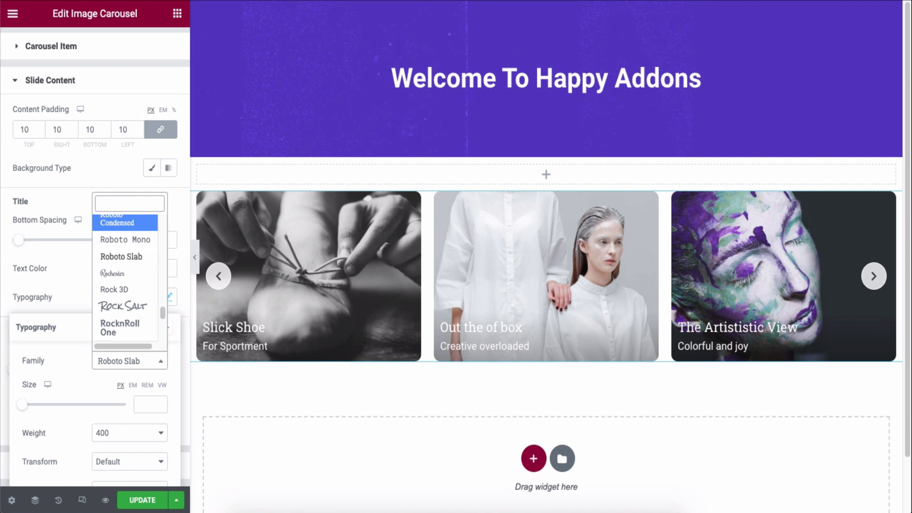
text(nun)
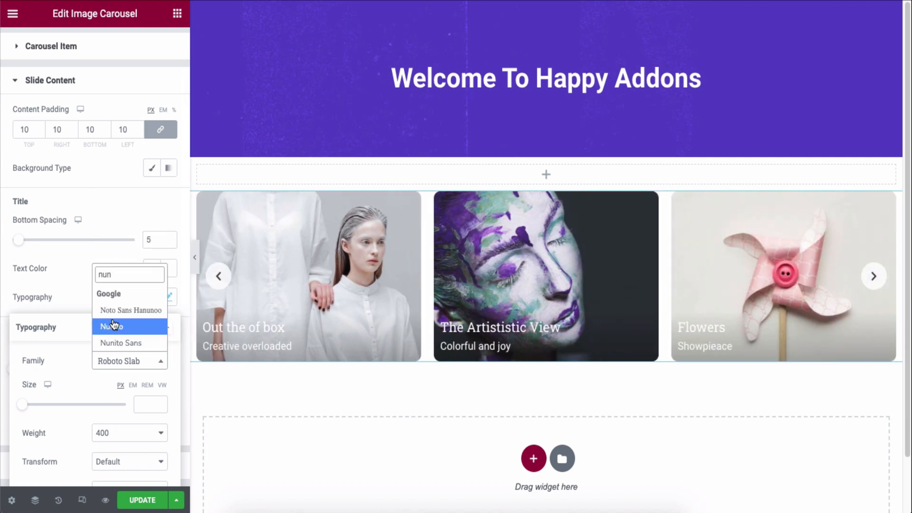
click(111, 326)
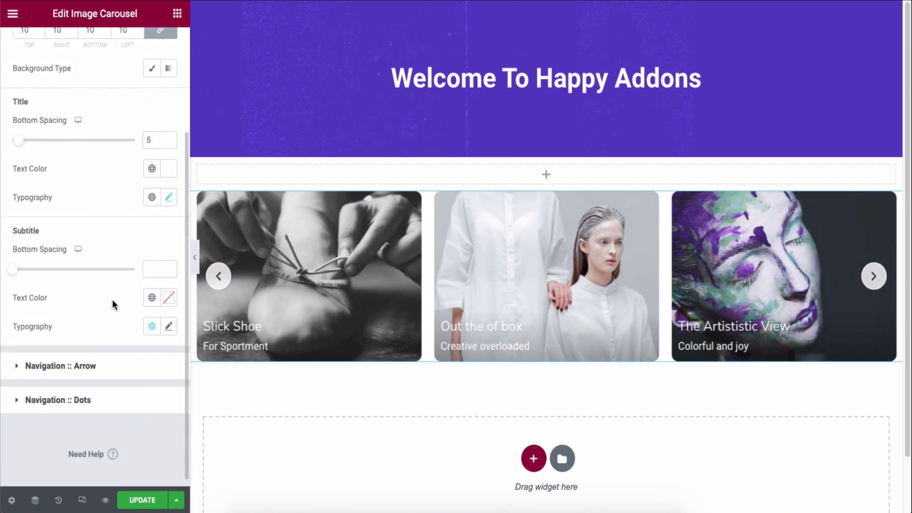
Make the subtitles white with 5 px bottom spacing and adjust their typography
click(159, 269)
text(5)
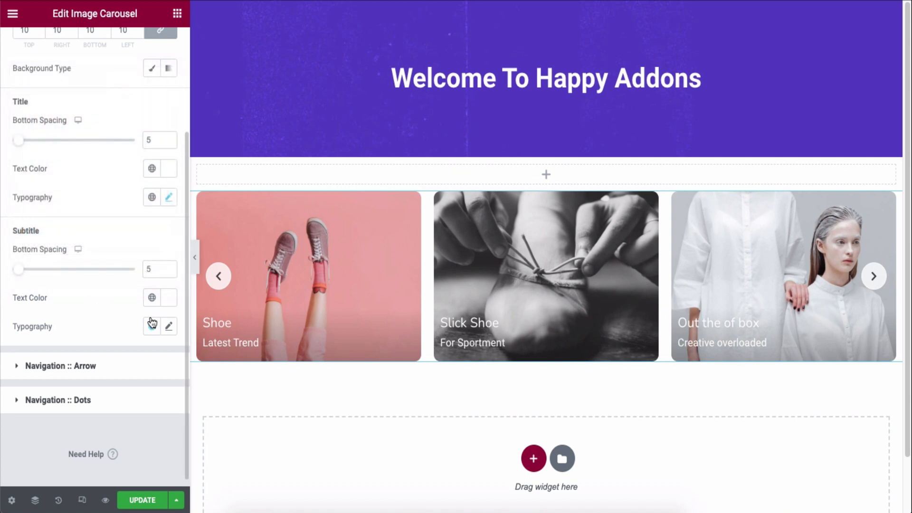
click(169, 326)
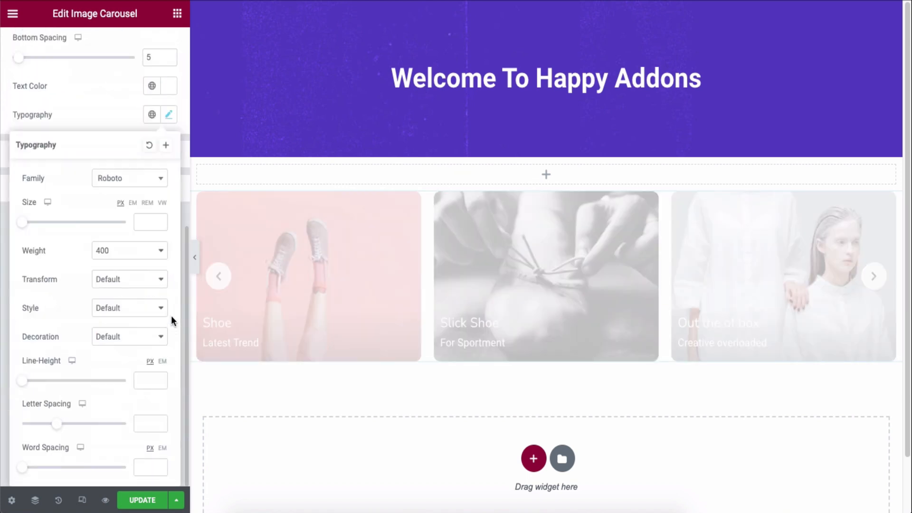
click(129, 178)
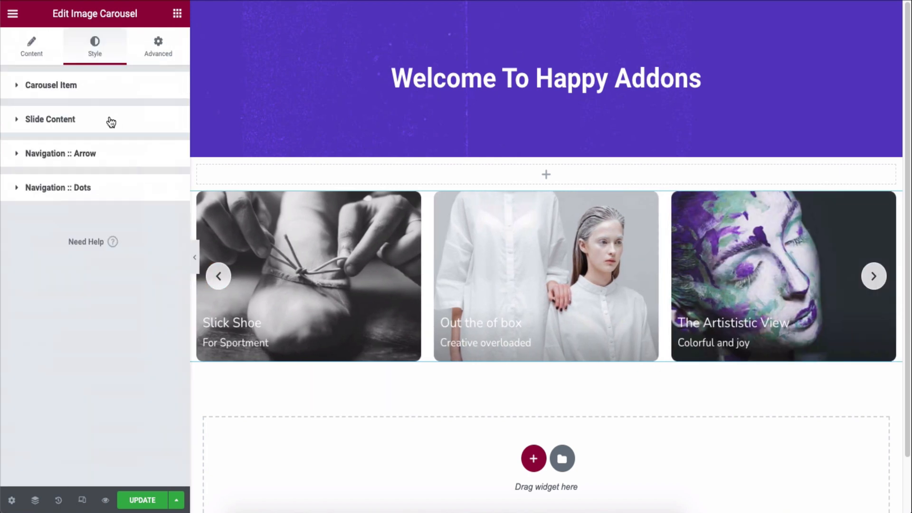
Position the navigation arrows at vertical 59 and horizontal 18, pulled inward from the edges
click(60, 153)
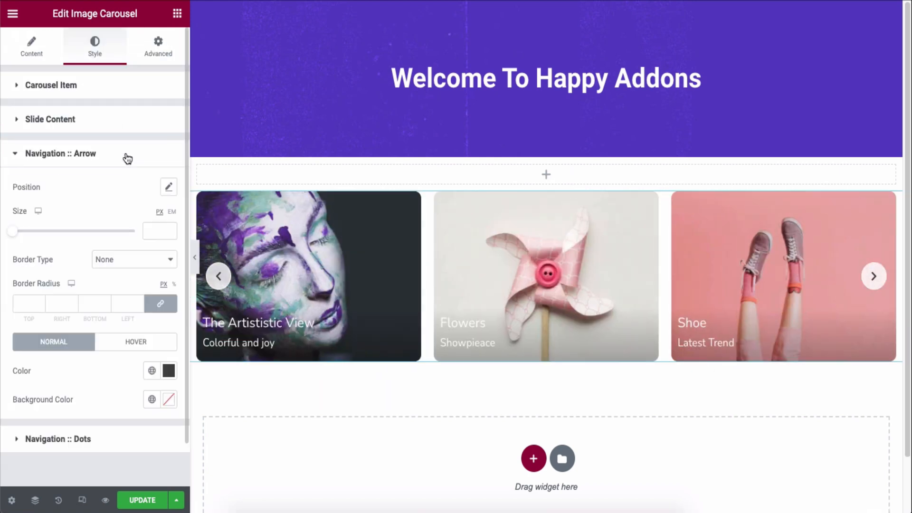
click(169, 187)
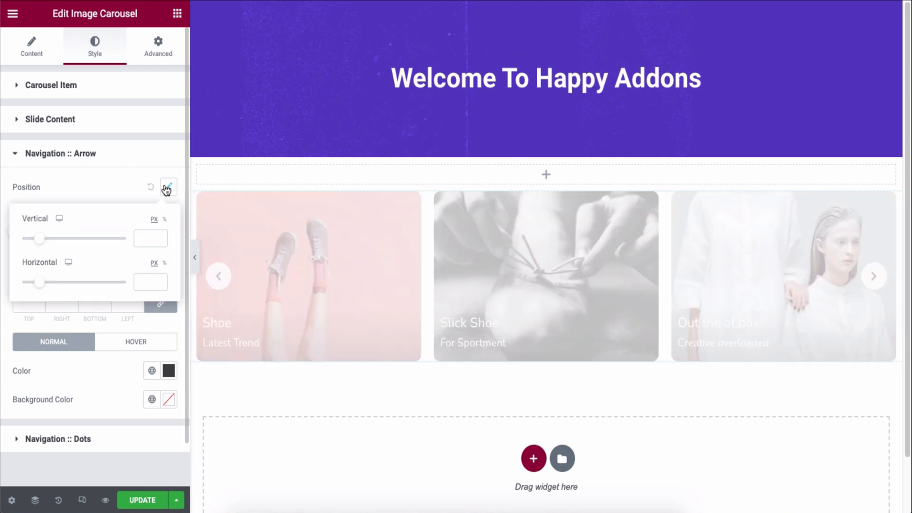
drag(38, 238, 39, 239)
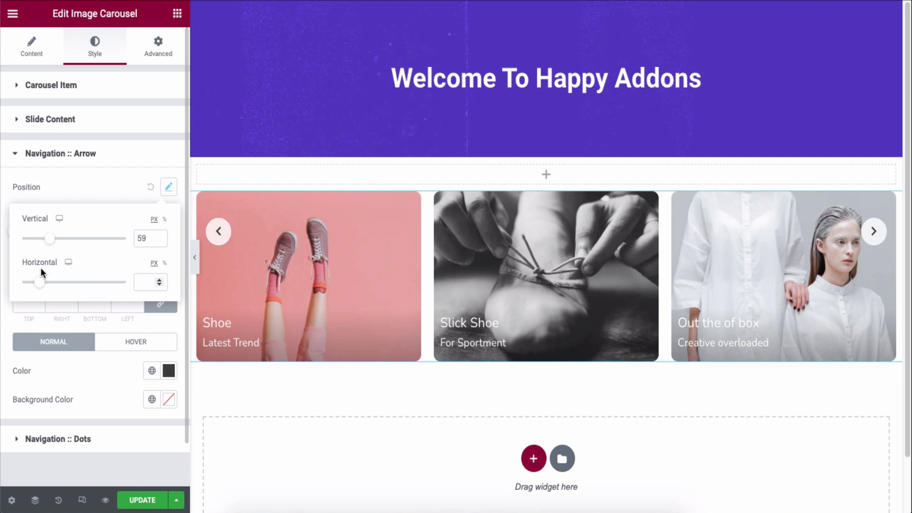
drag(39, 282, 35, 282)
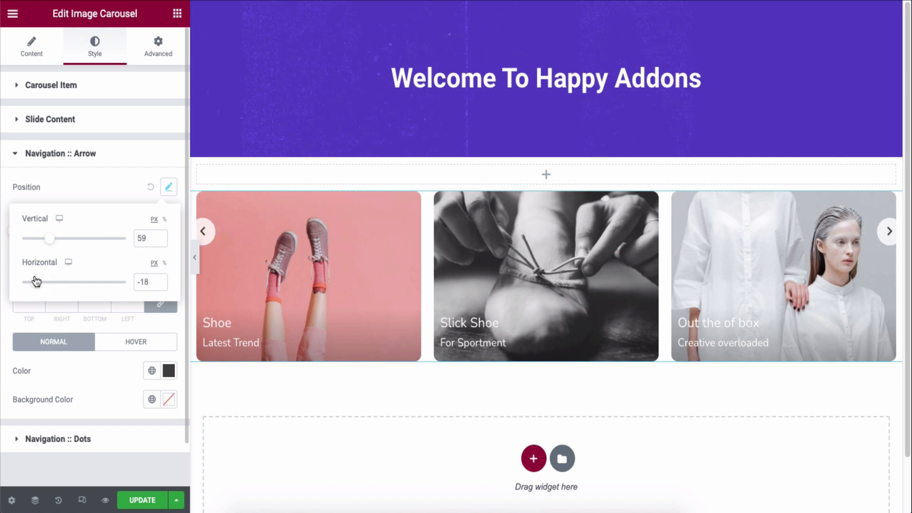
drag(38, 282, 47, 282)
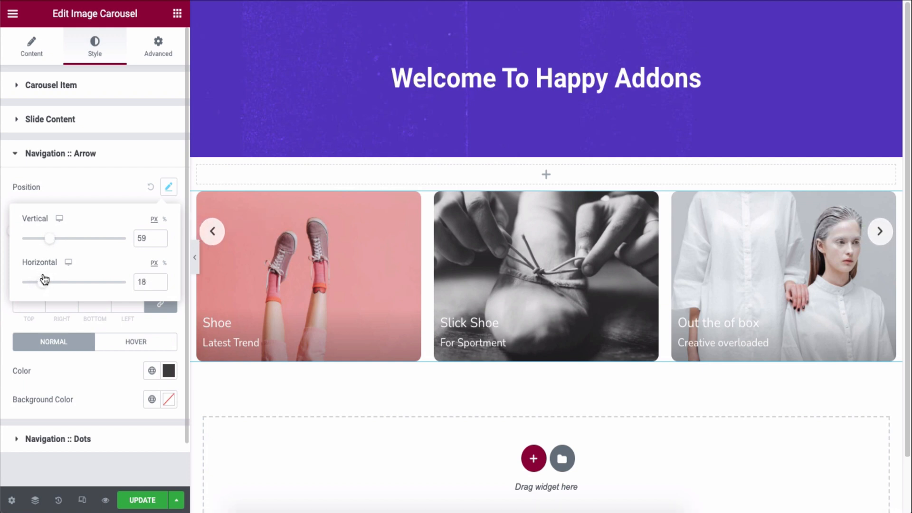
click(169, 188)
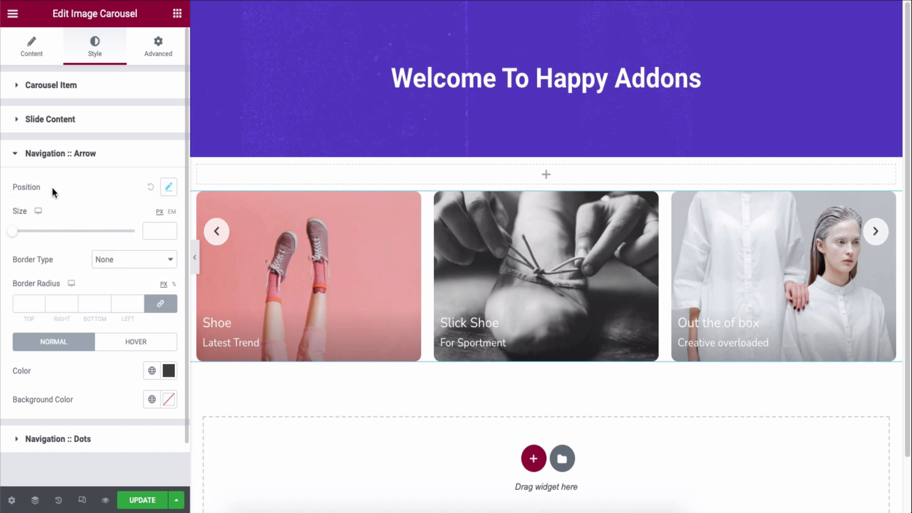
Shrink the arrows to 11 px and set their normal and hover colours
drag(11, 230, 32, 231)
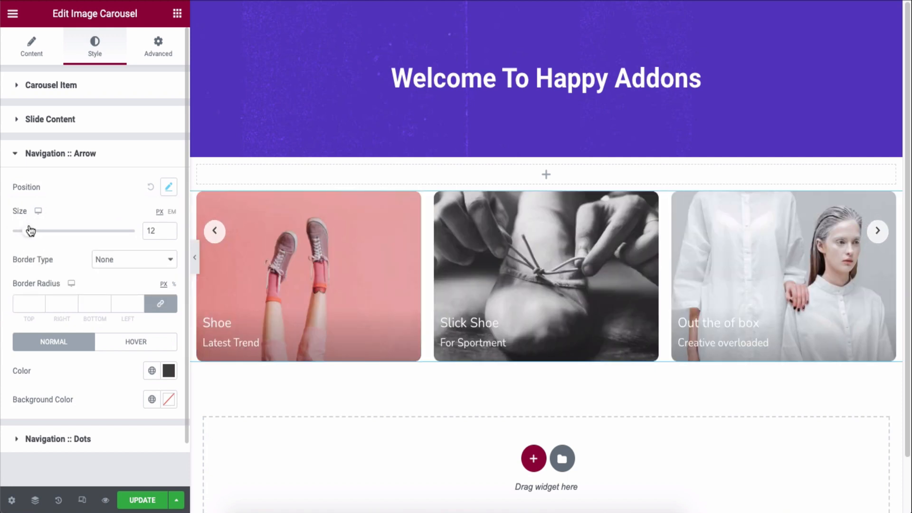
click(134, 259)
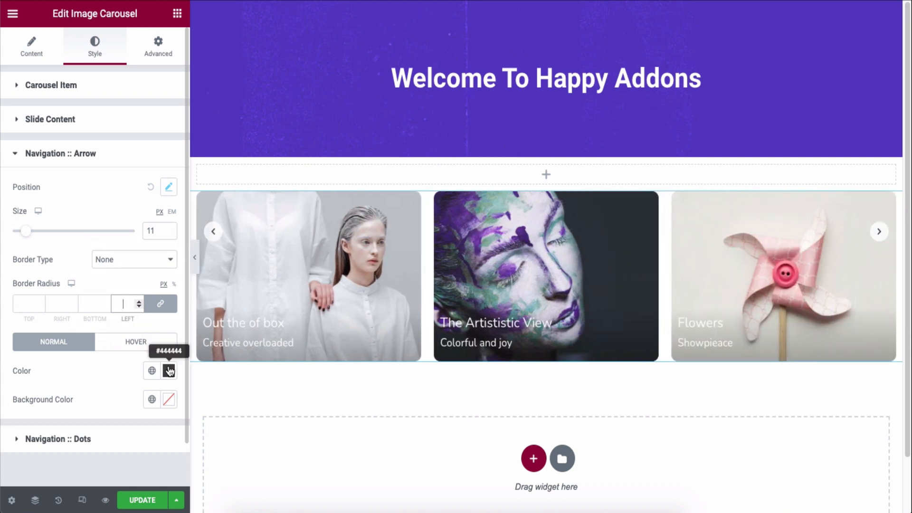
click(166, 371)
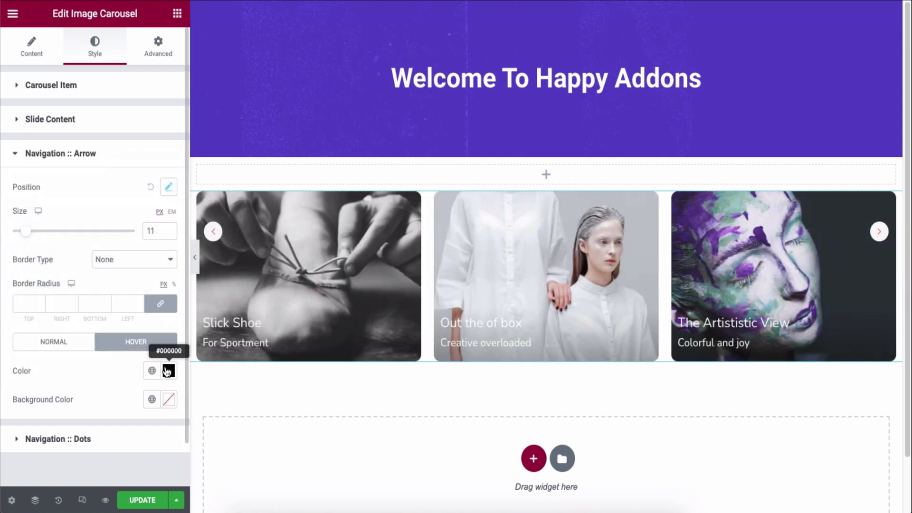
click(168, 371)
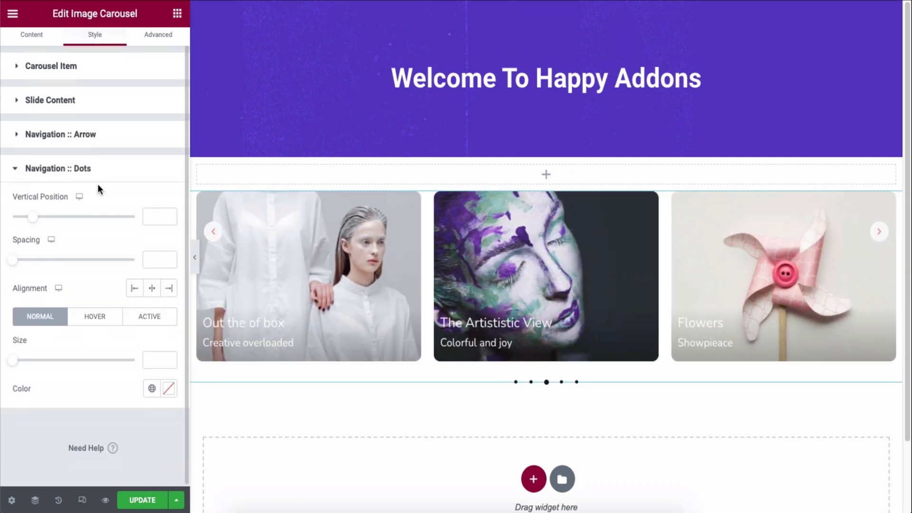
Set dots to vertical -28, spacing 0, centred, size 8, with a red active colour
drag(32, 216, 39, 216)
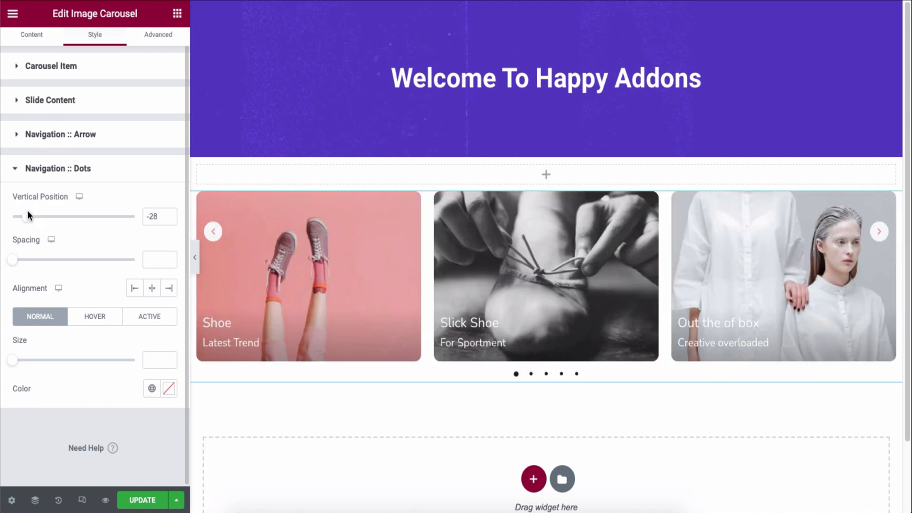
drag(12, 259, 23, 259)
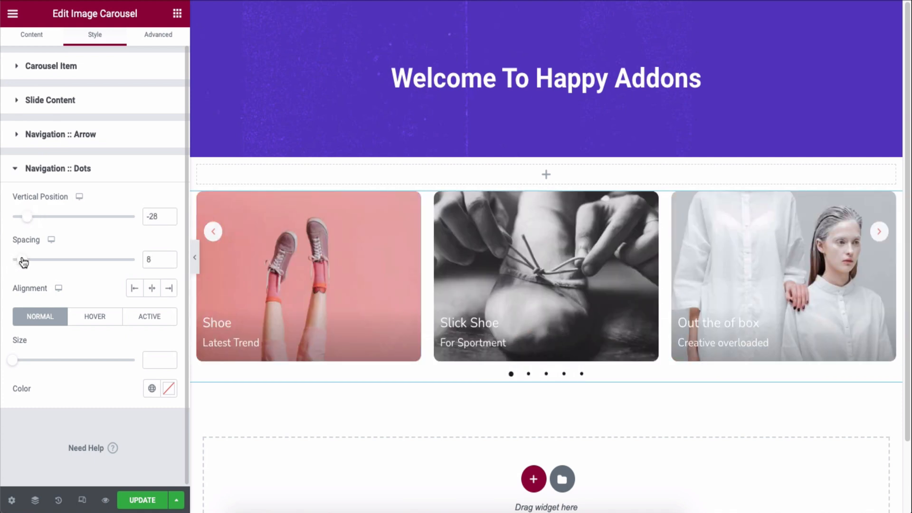
drag(25, 259, 12, 260)
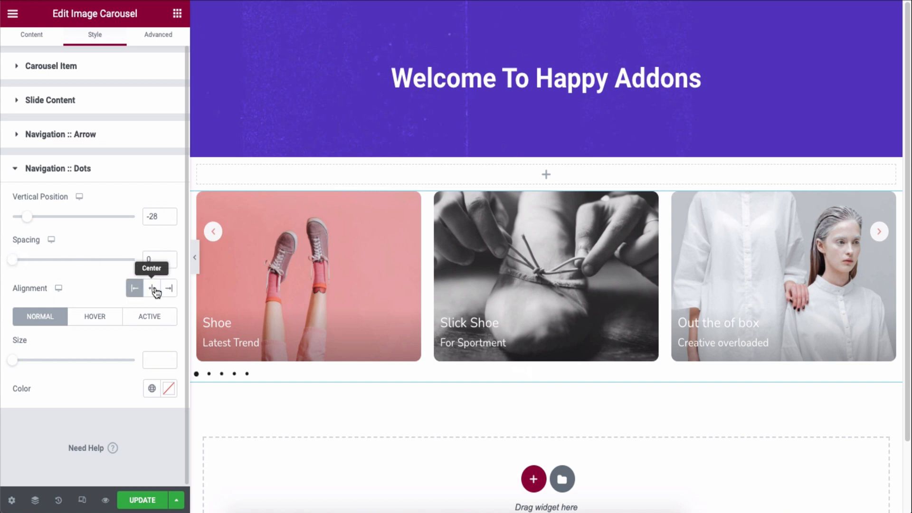
click(151, 288)
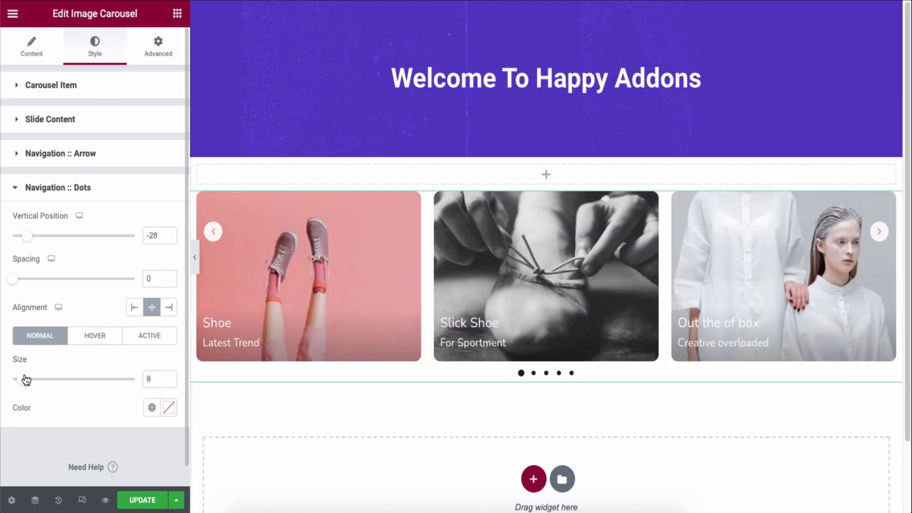
click(167, 408)
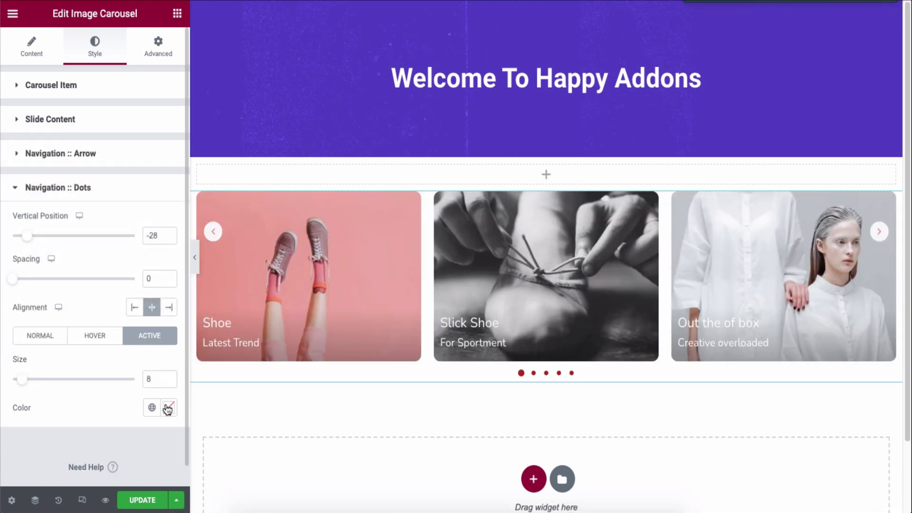
click(168, 407)
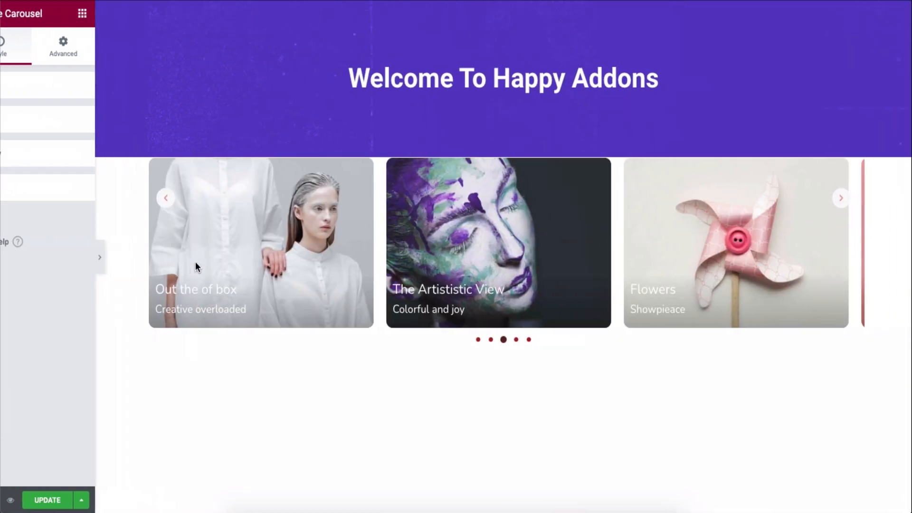
Hide the editing panel and switch slides using the red dot navigation
click(839, 198)
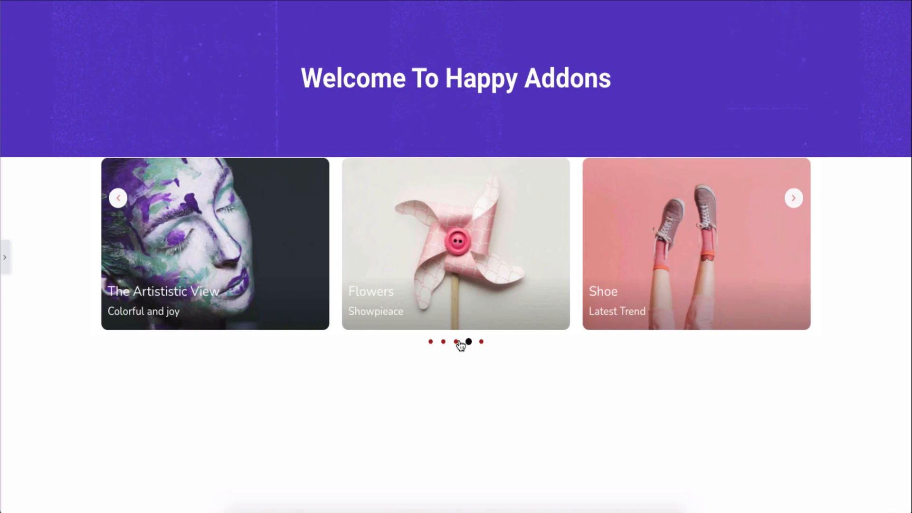
click(430, 341)
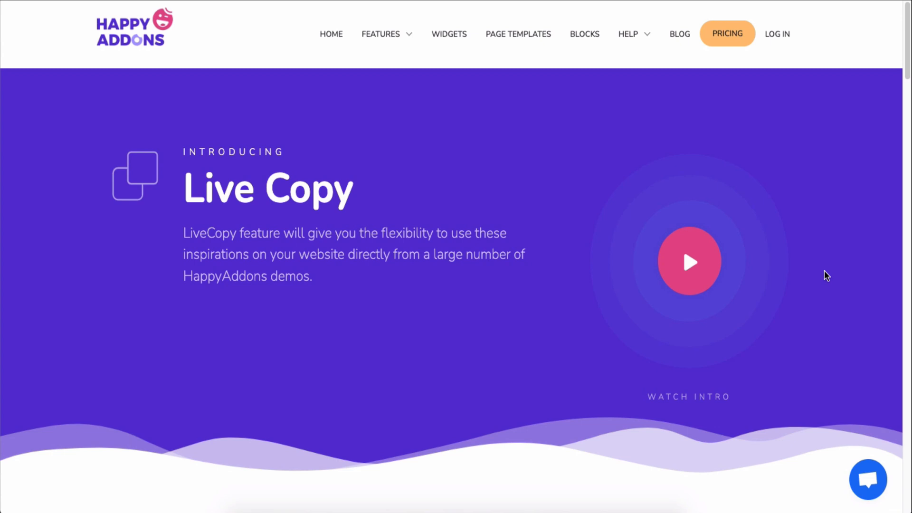
scroll(down, 3)
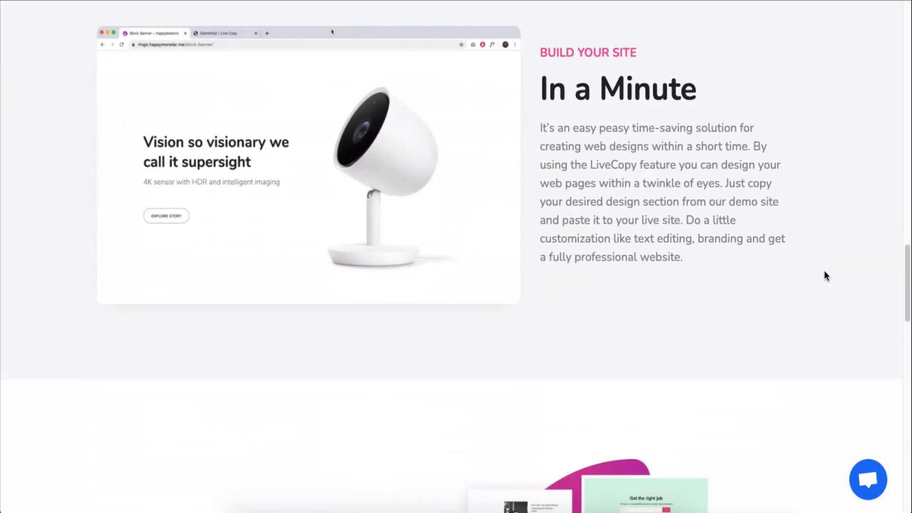
scroll(down, 3)
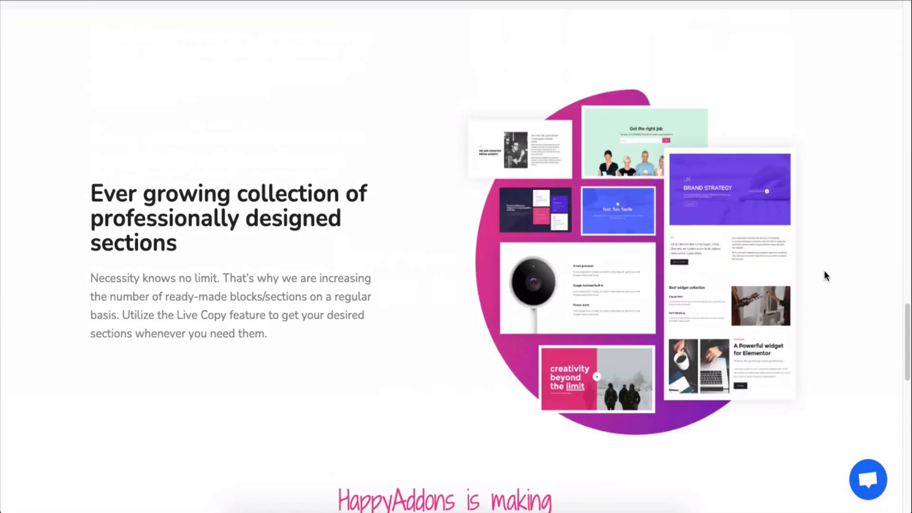
scroll(up, 3)
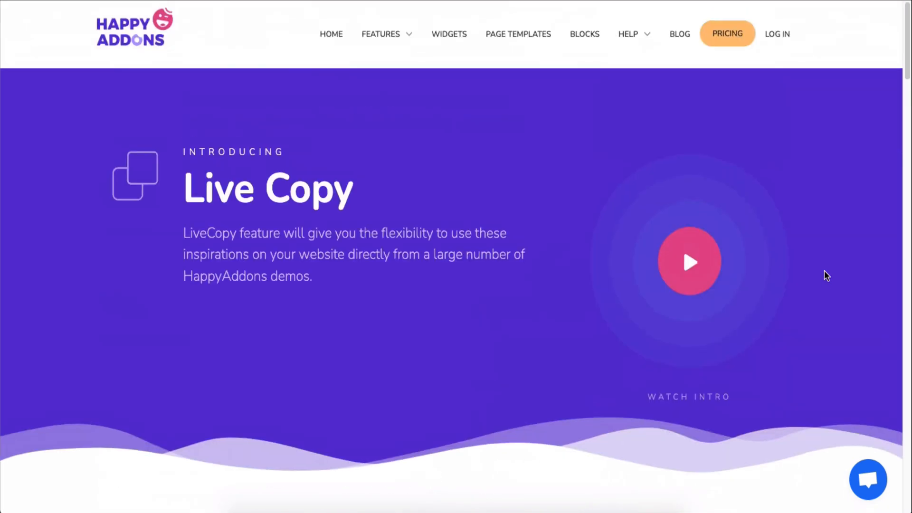
scroll(down, 3)
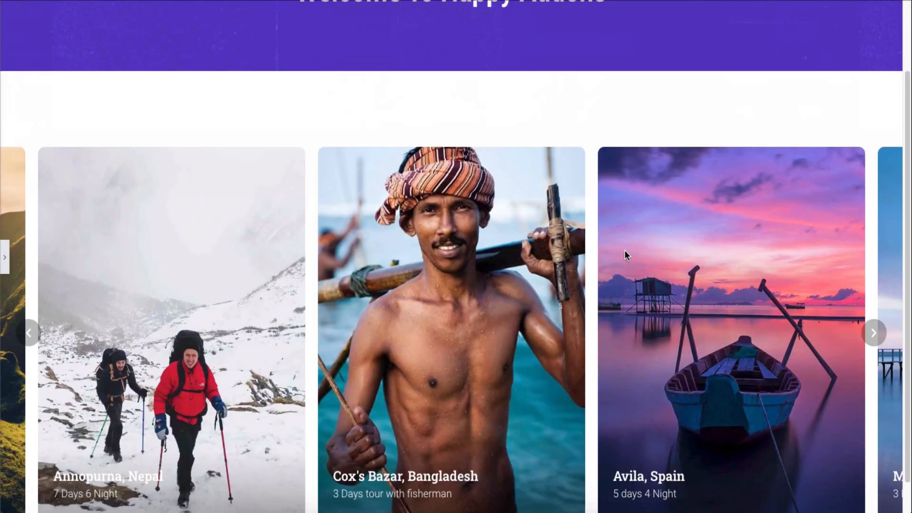
Advance the travel carousel twice to reveal the Maldives, Switzerland and Nepal slides
click(874, 332)
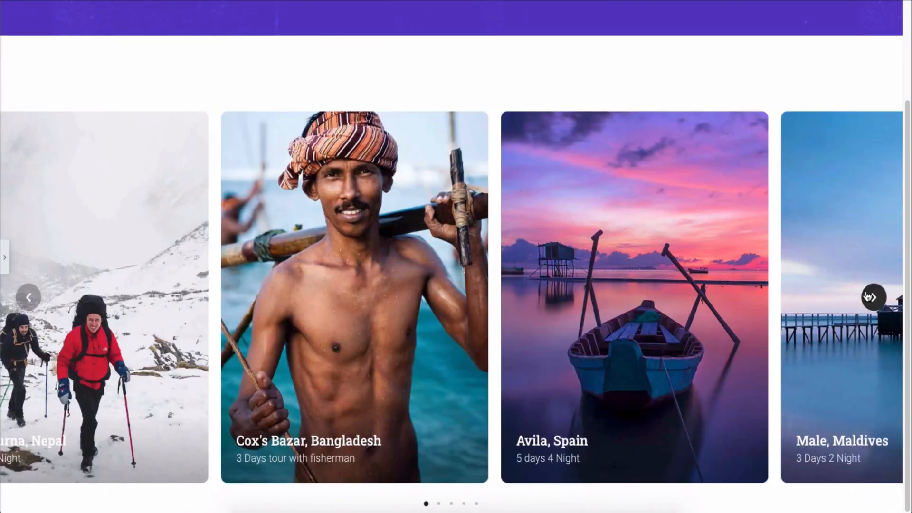
click(872, 297)
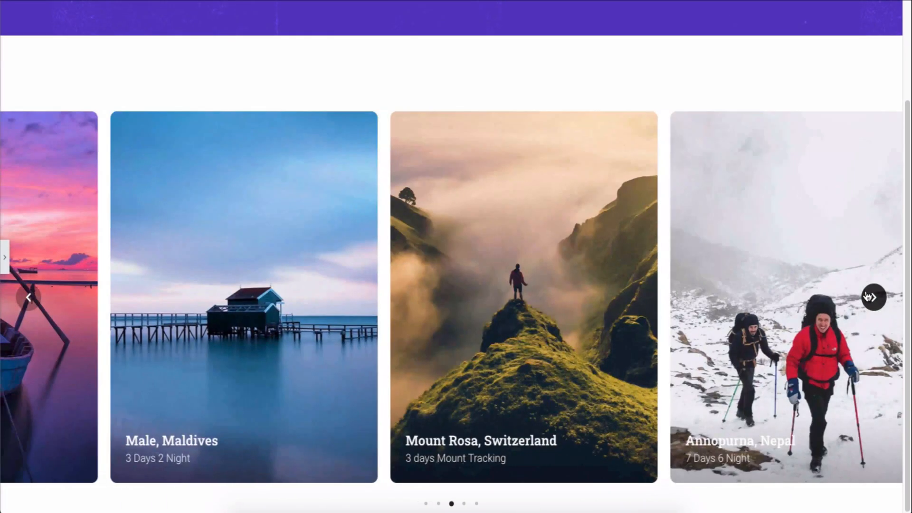
scroll(down, 3)
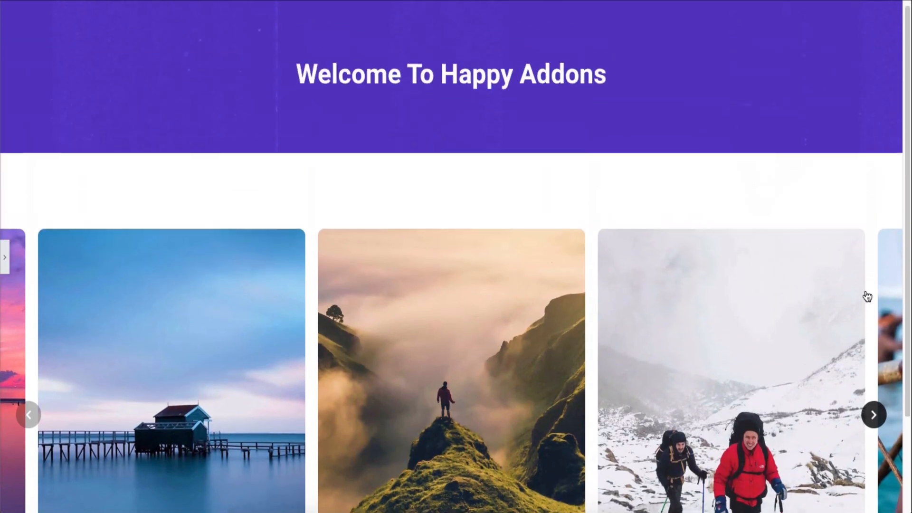